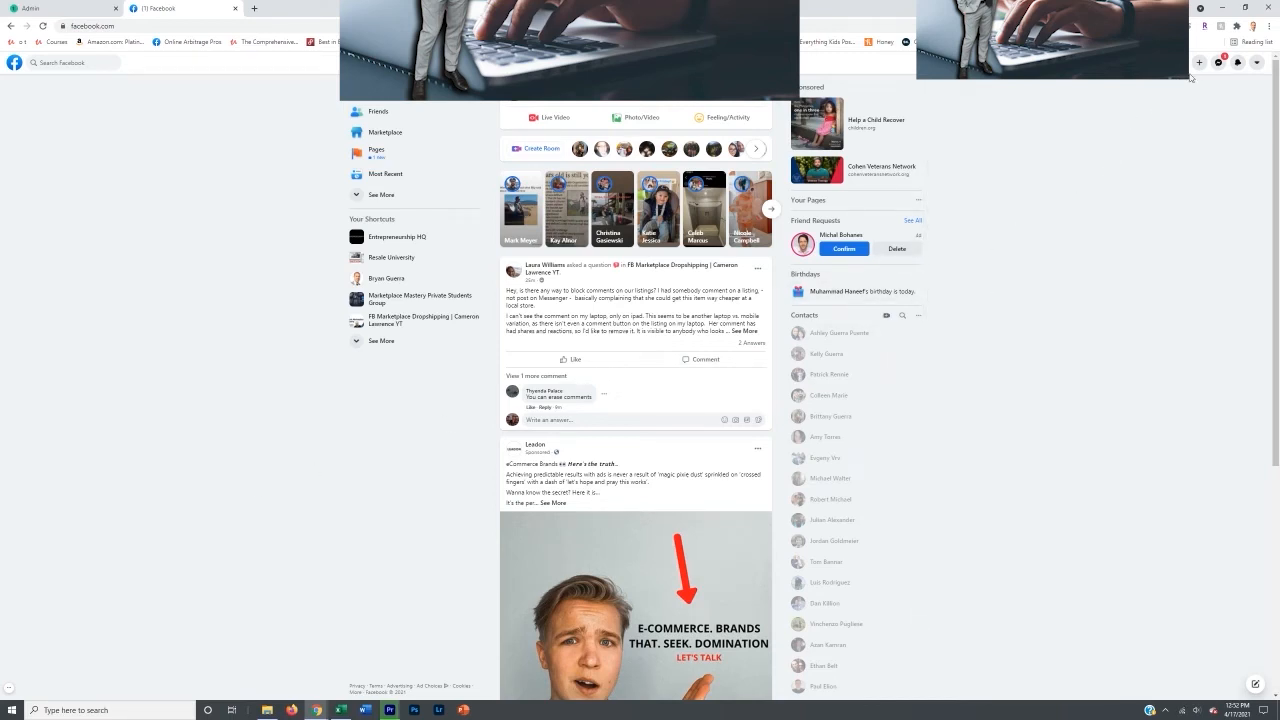
pyautogui.moveTo(1220, 62)
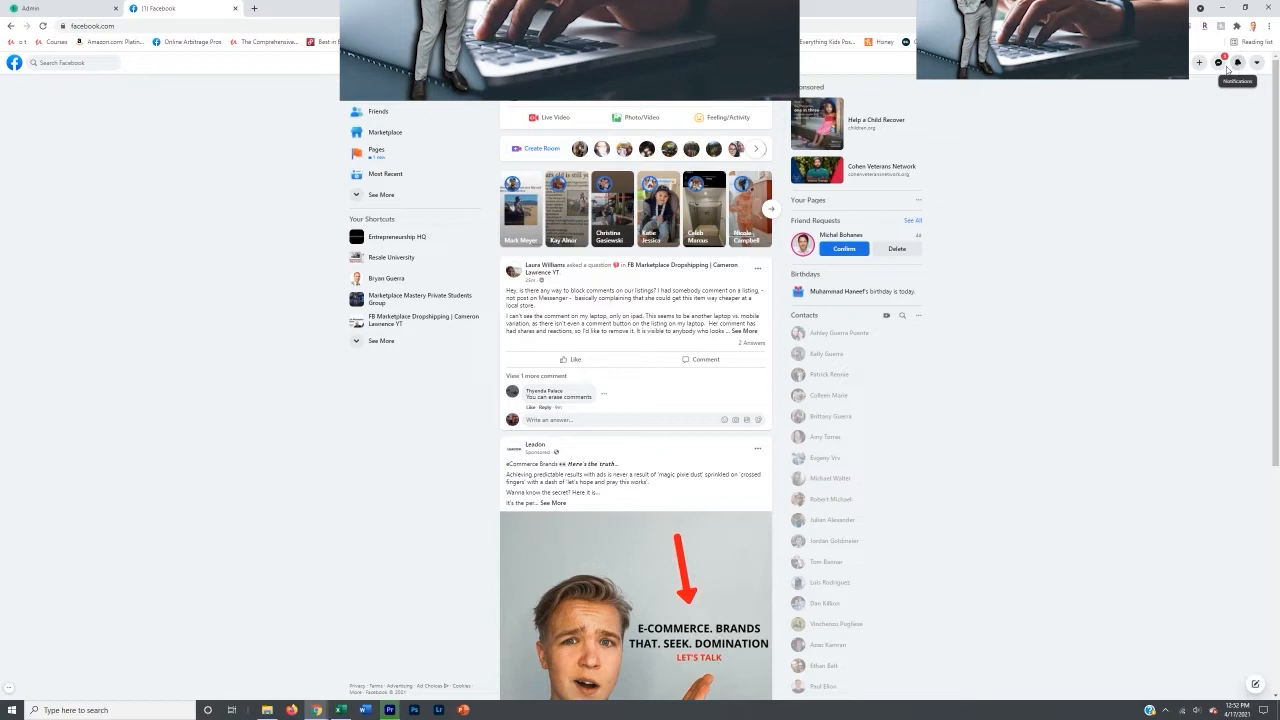
pyautogui.moveTo(1220, 62)
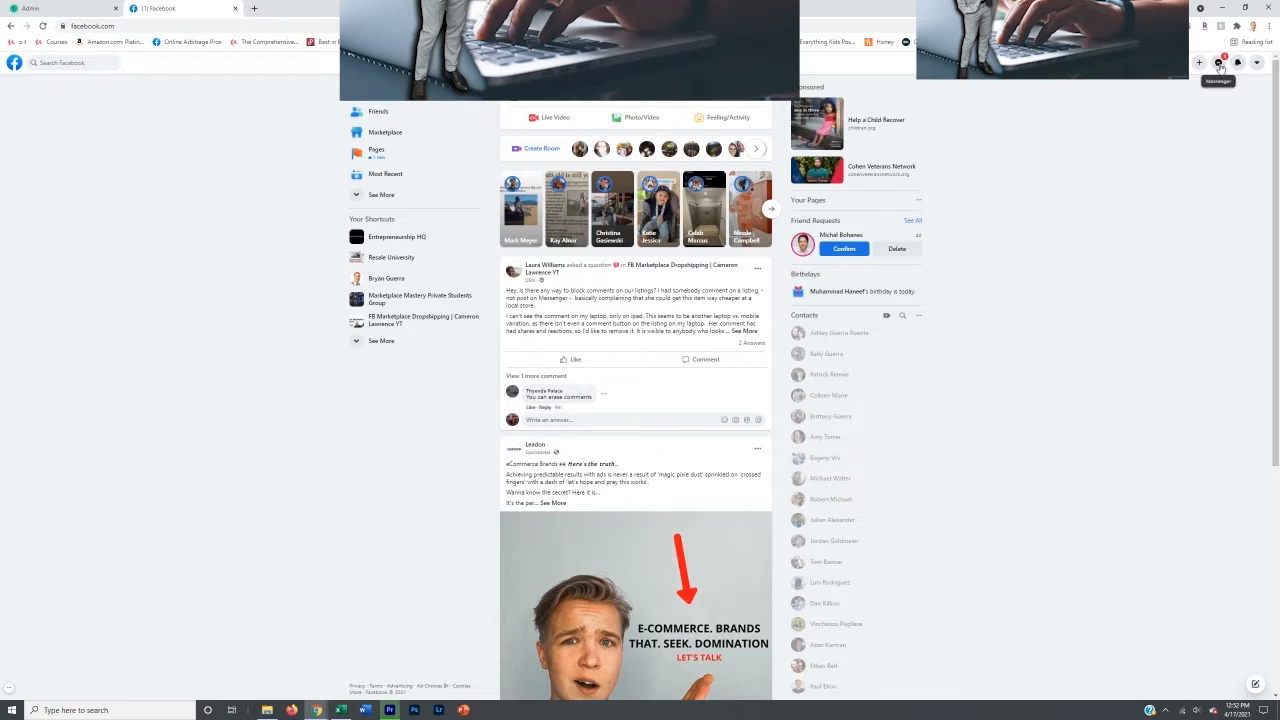
pyautogui.moveTo(1238, 62)
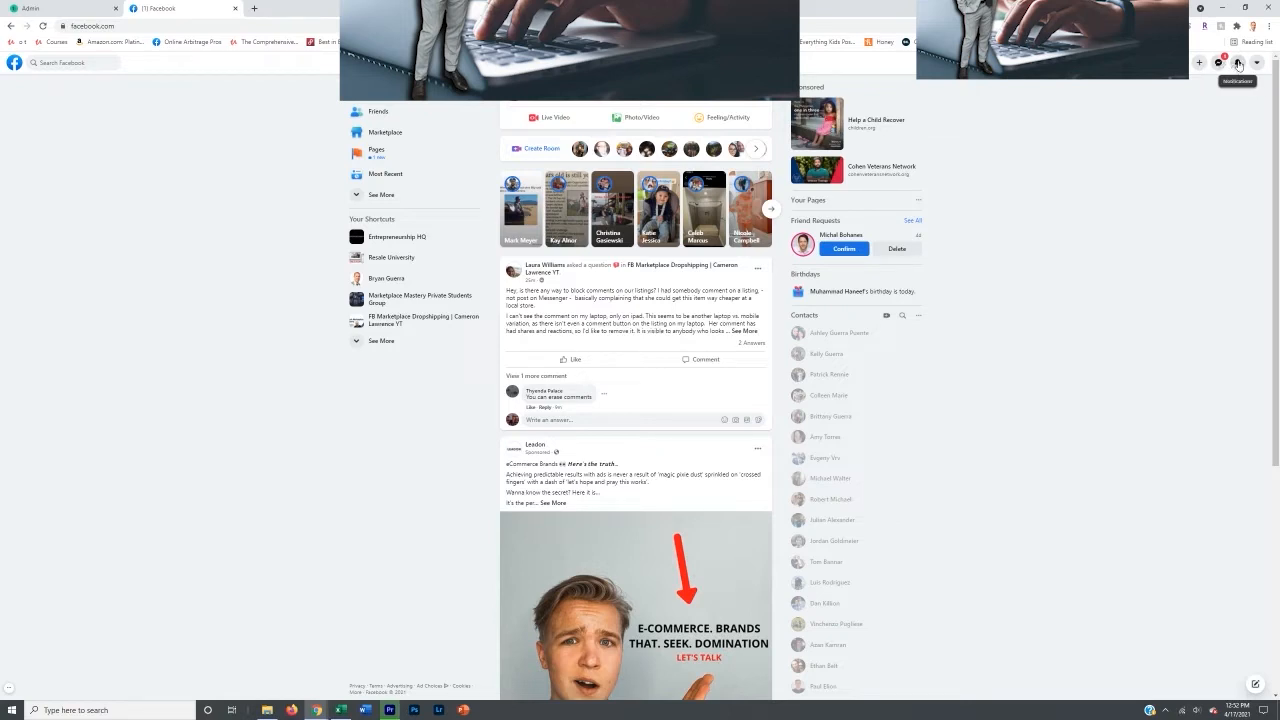
# - Go to the Marketplace orders waiting to be shipped and view the scratching post order
pyautogui.click(1238, 62)
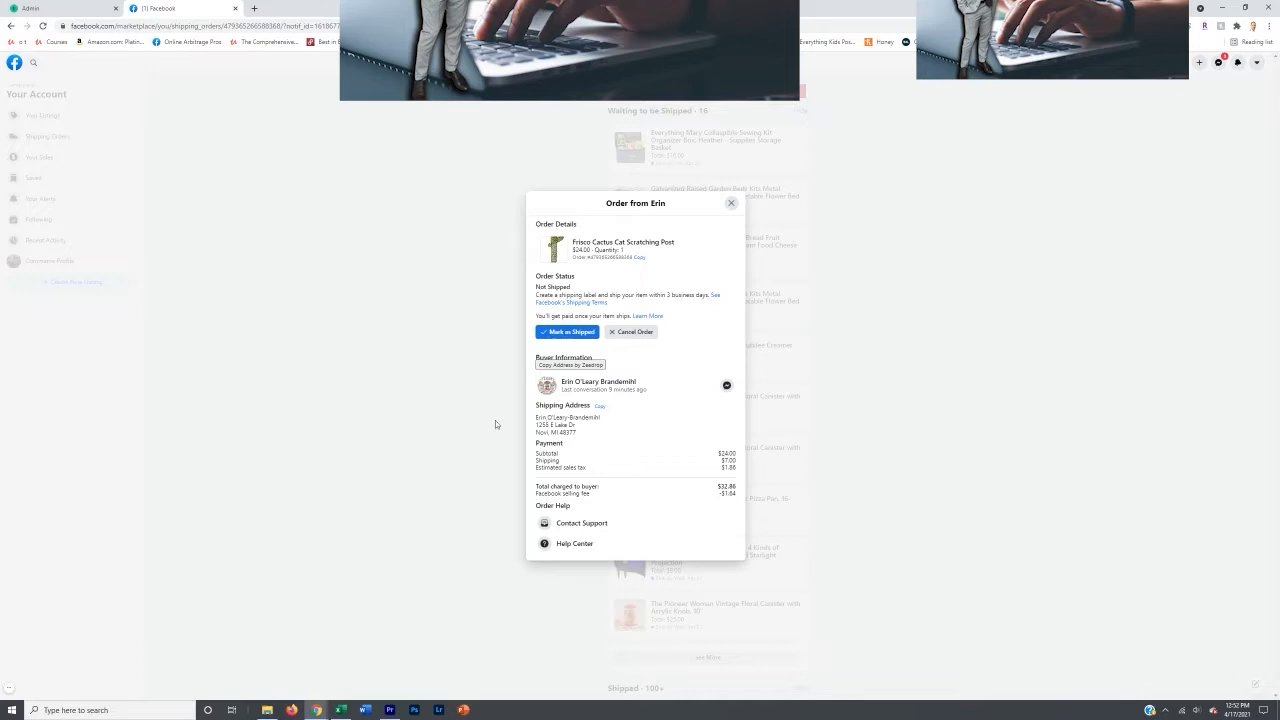
pyautogui.moveTo(420, 652)
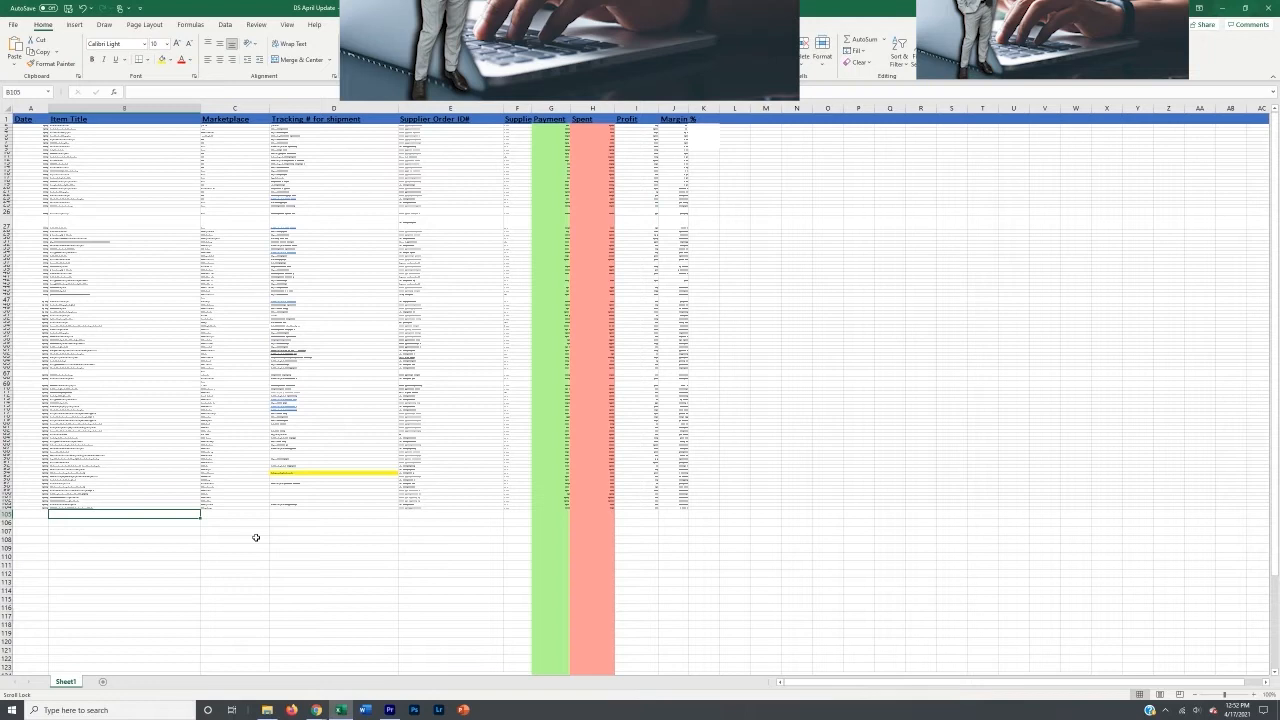
pyautogui.moveTo(236, 514)
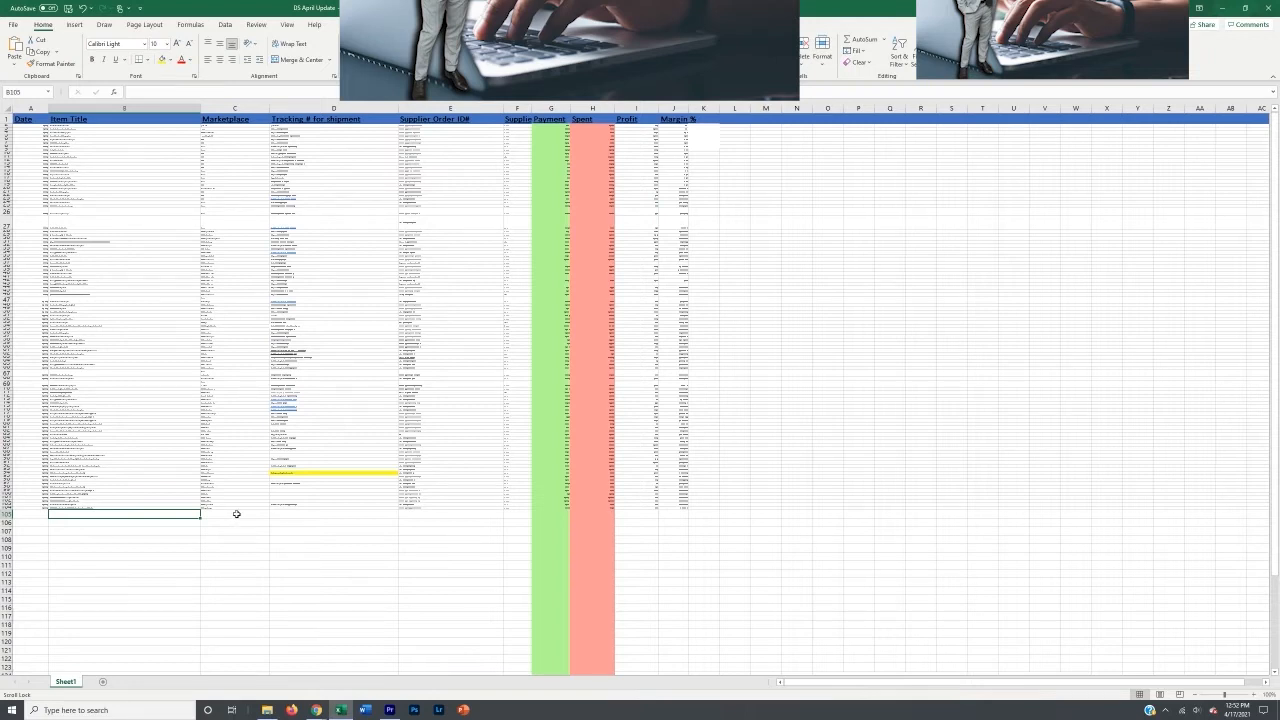
pyautogui.moveTo(132, 516)
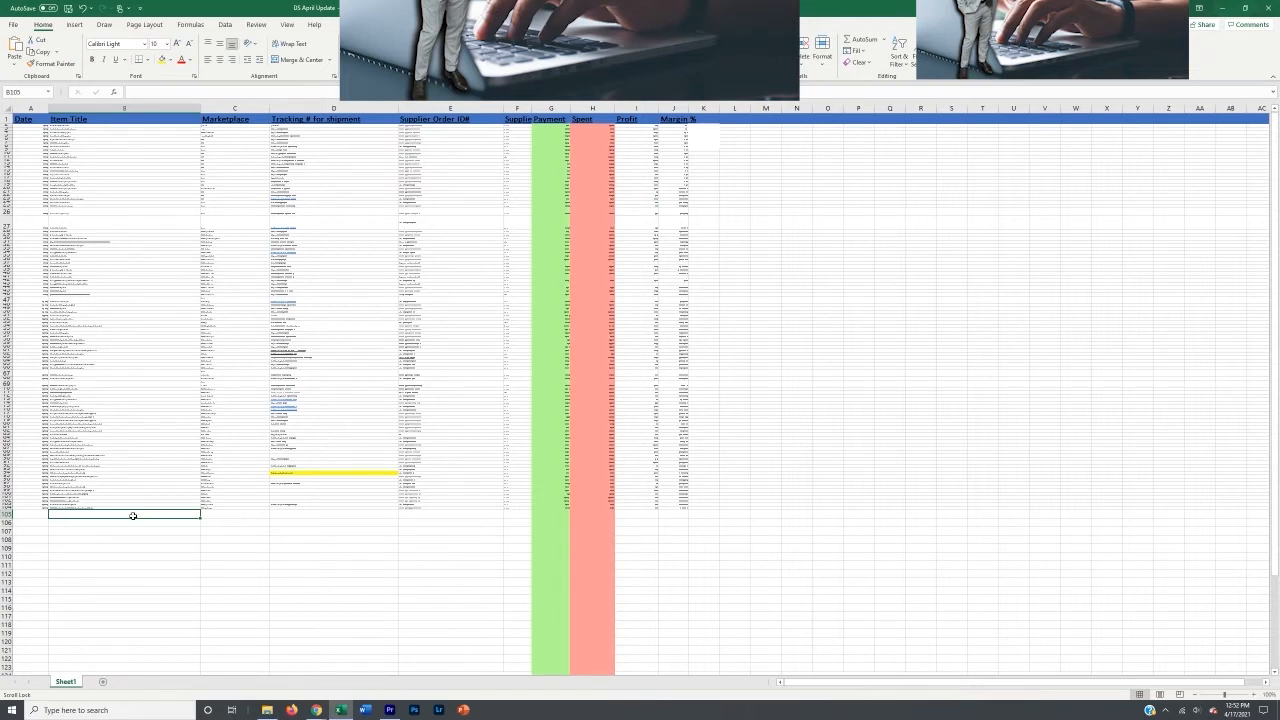
# - Fill the first empty row with date 4/17/21 and marketplace FBM
pyautogui.click(30, 514)
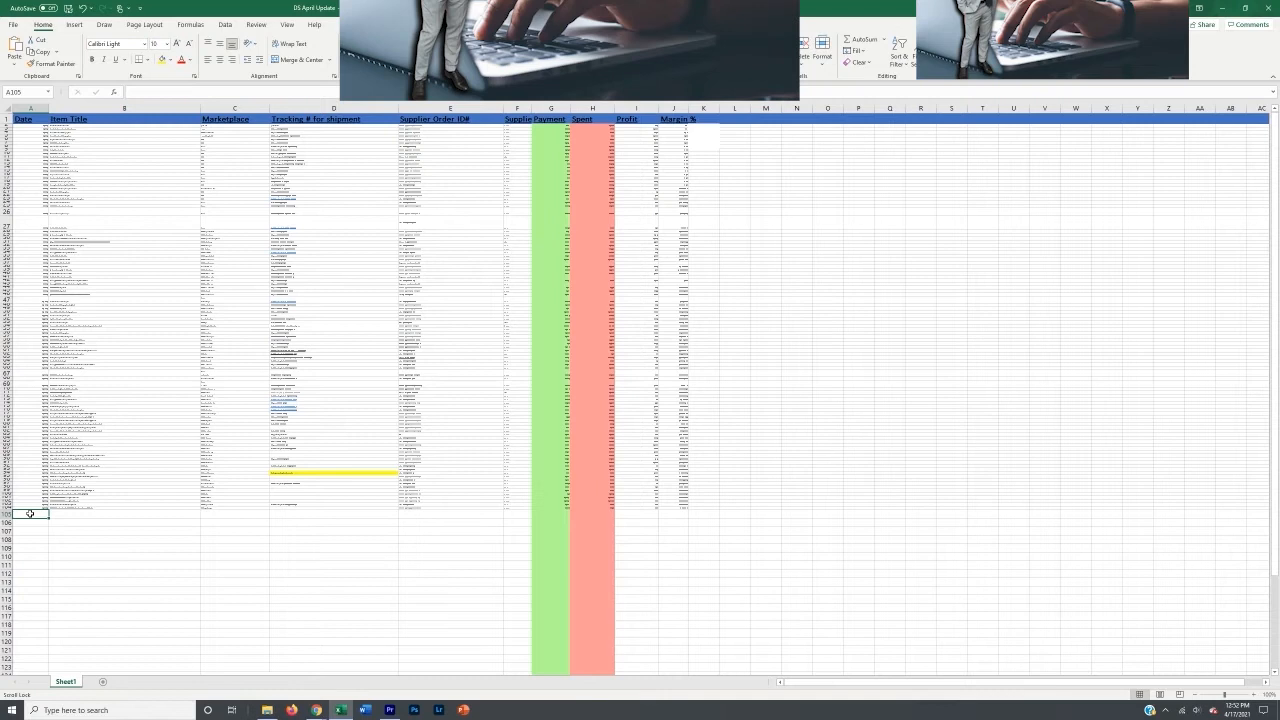
pyautogui.write('4/17/21')
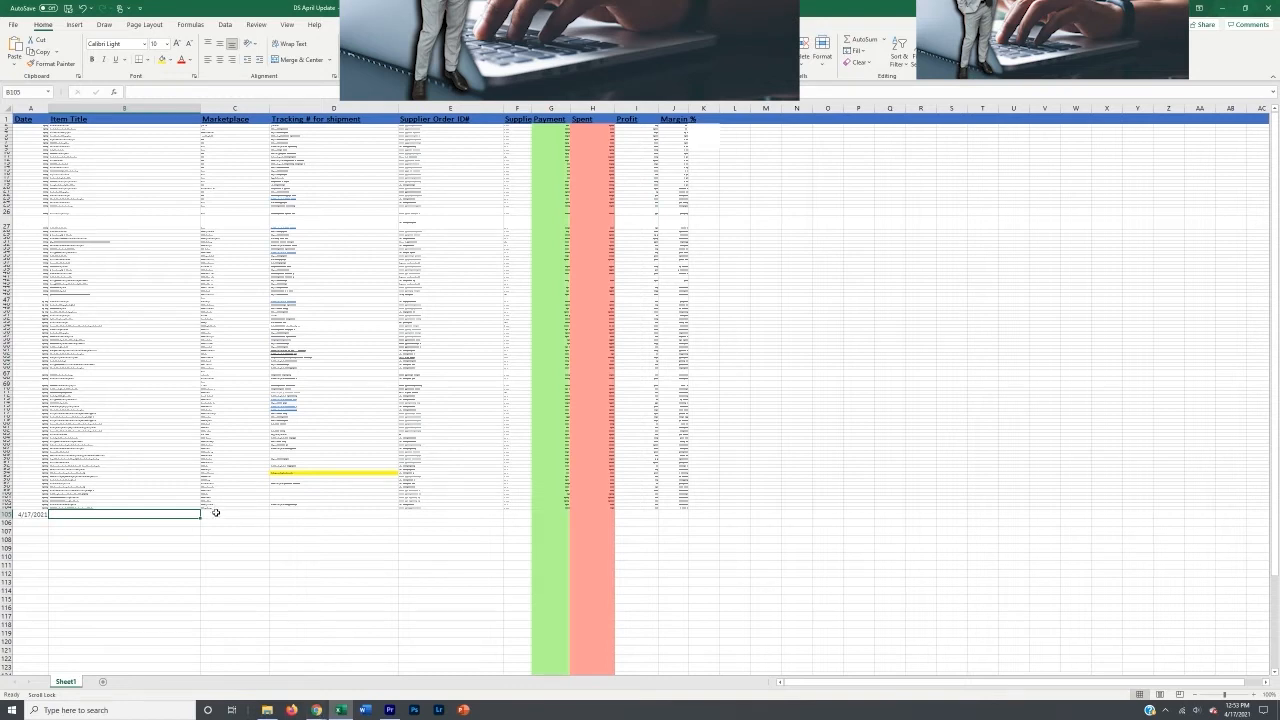
pyautogui.click(234, 514)
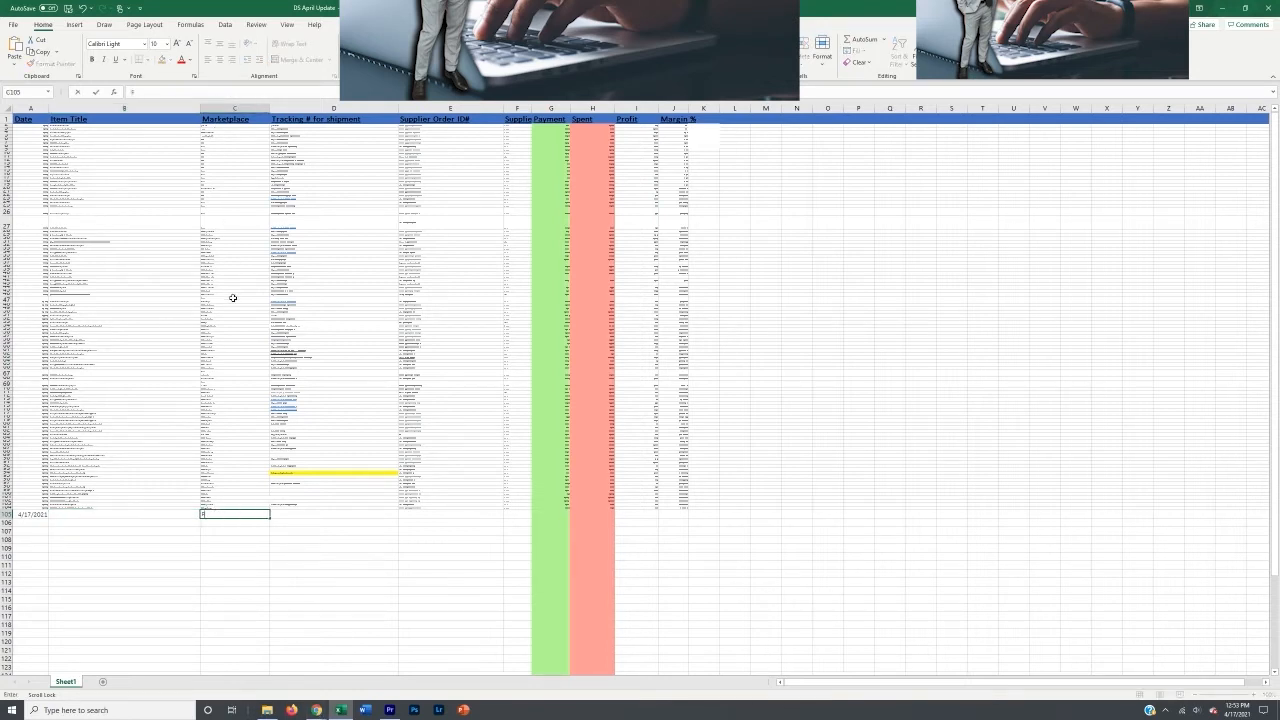
pyautogui.write('FBM')
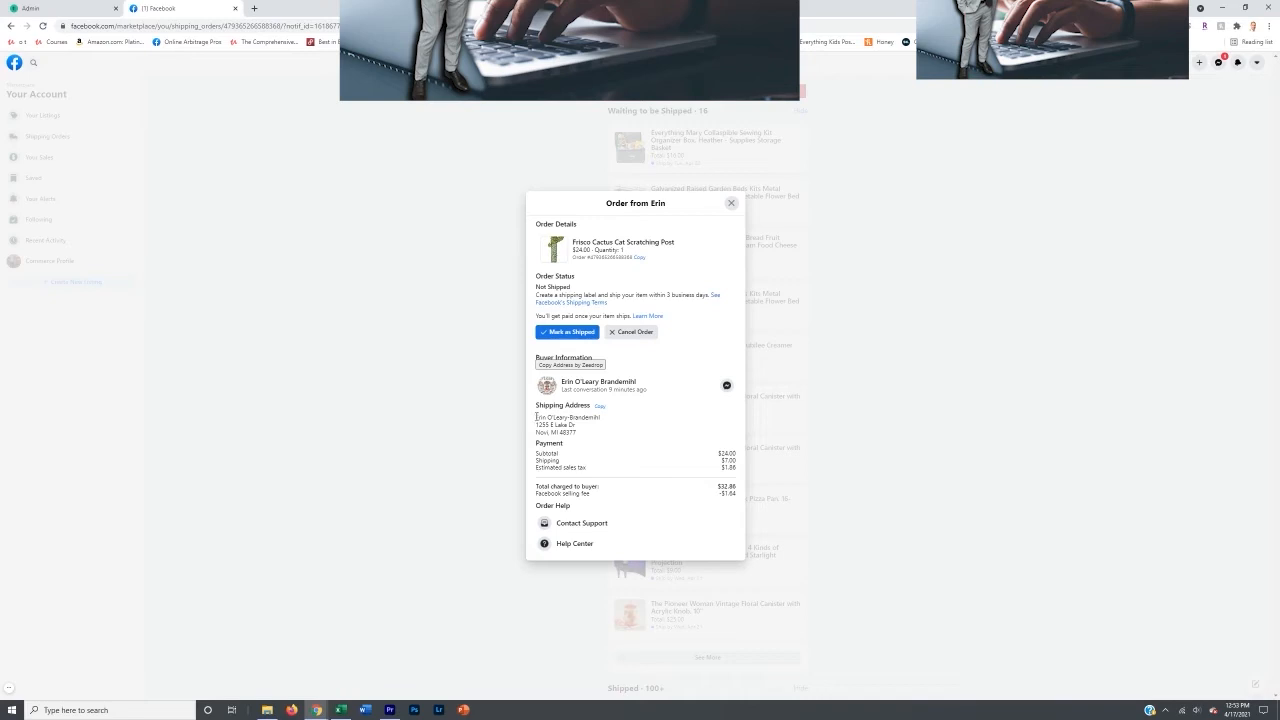
# - Select and copy the buyer's name from the order's shipping address
pyautogui.doubleClick(568, 418)
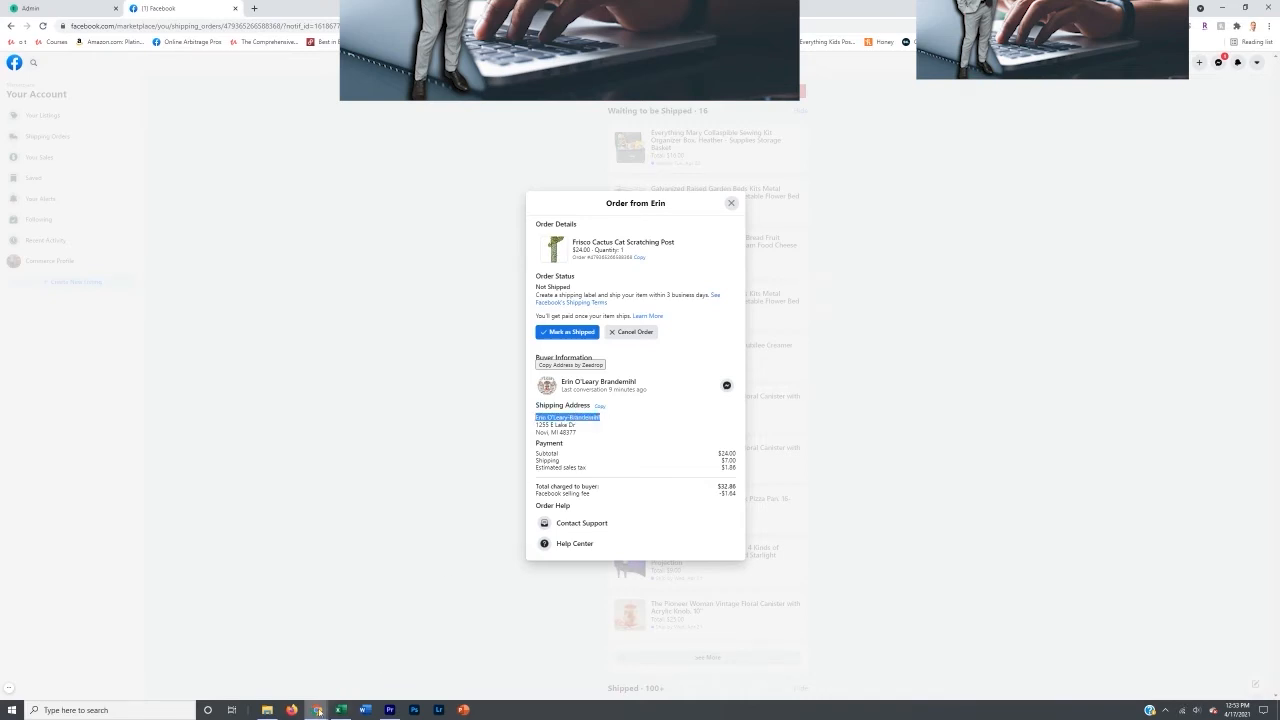
pyautogui.click(340, 710)
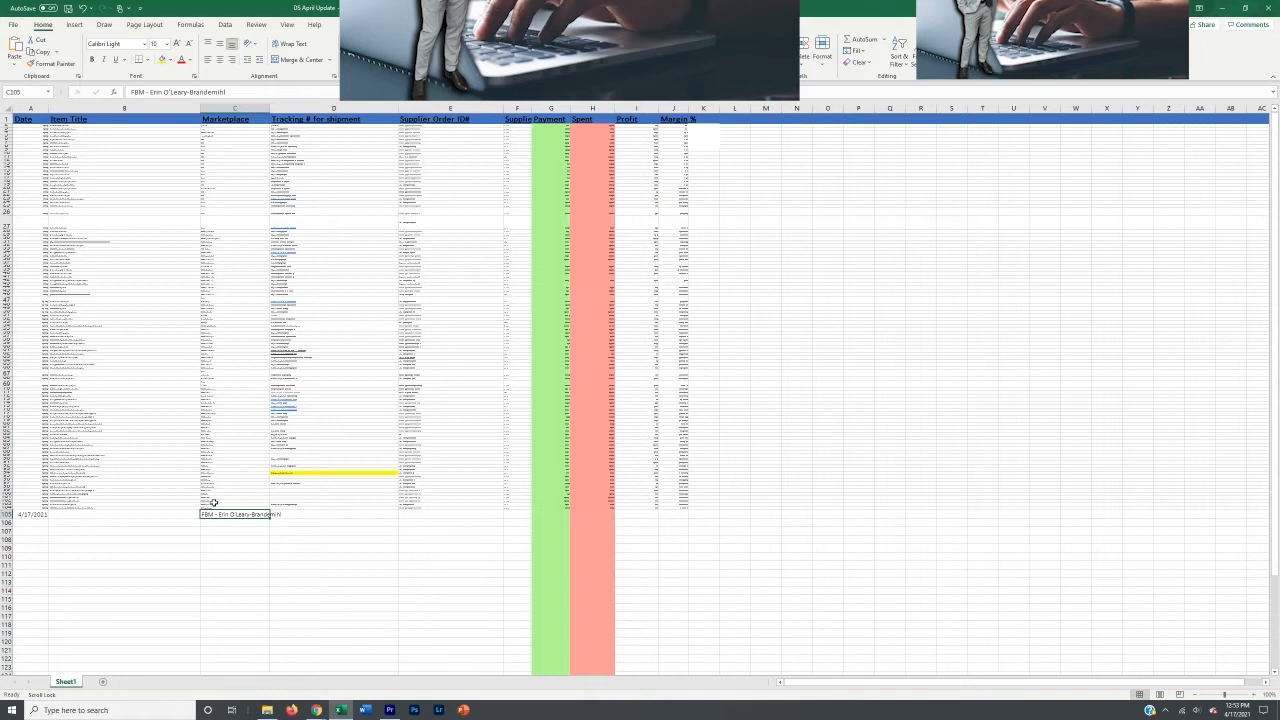
pyautogui.moveTo(232, 520)
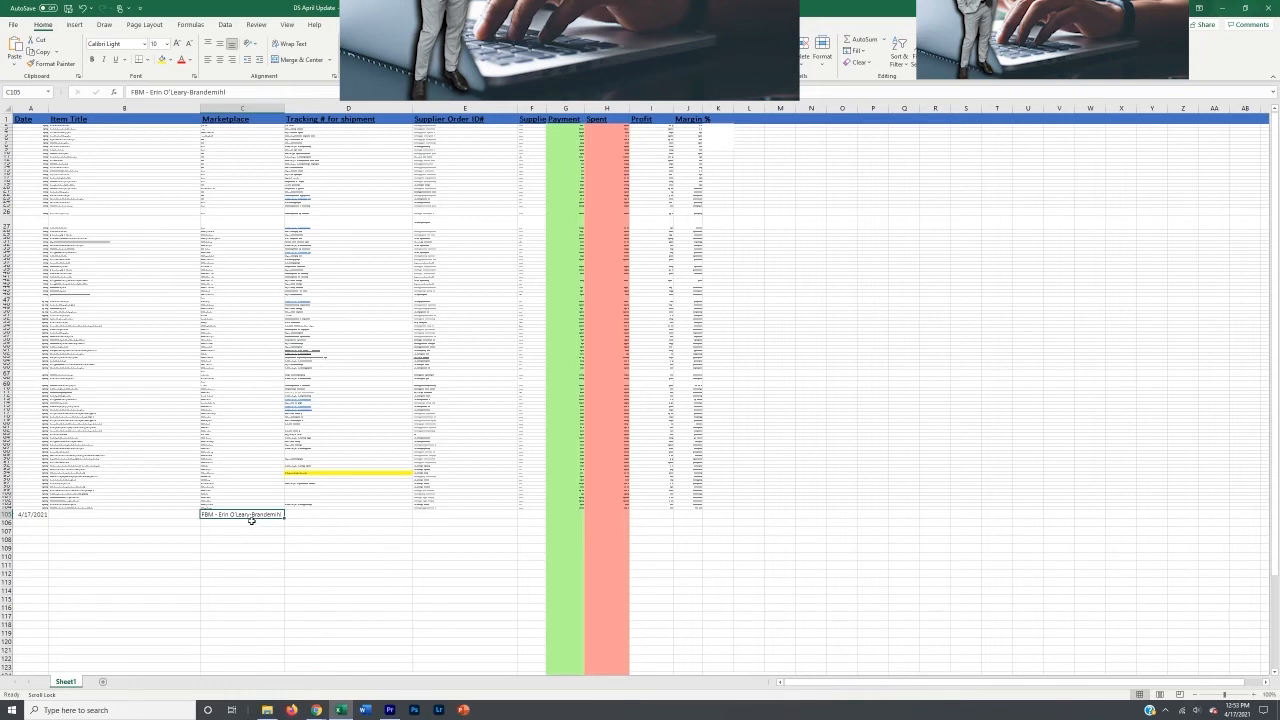
# - Move on to the new row's tracking cell after the FBM-buyer entry
pyautogui.click(348, 514)
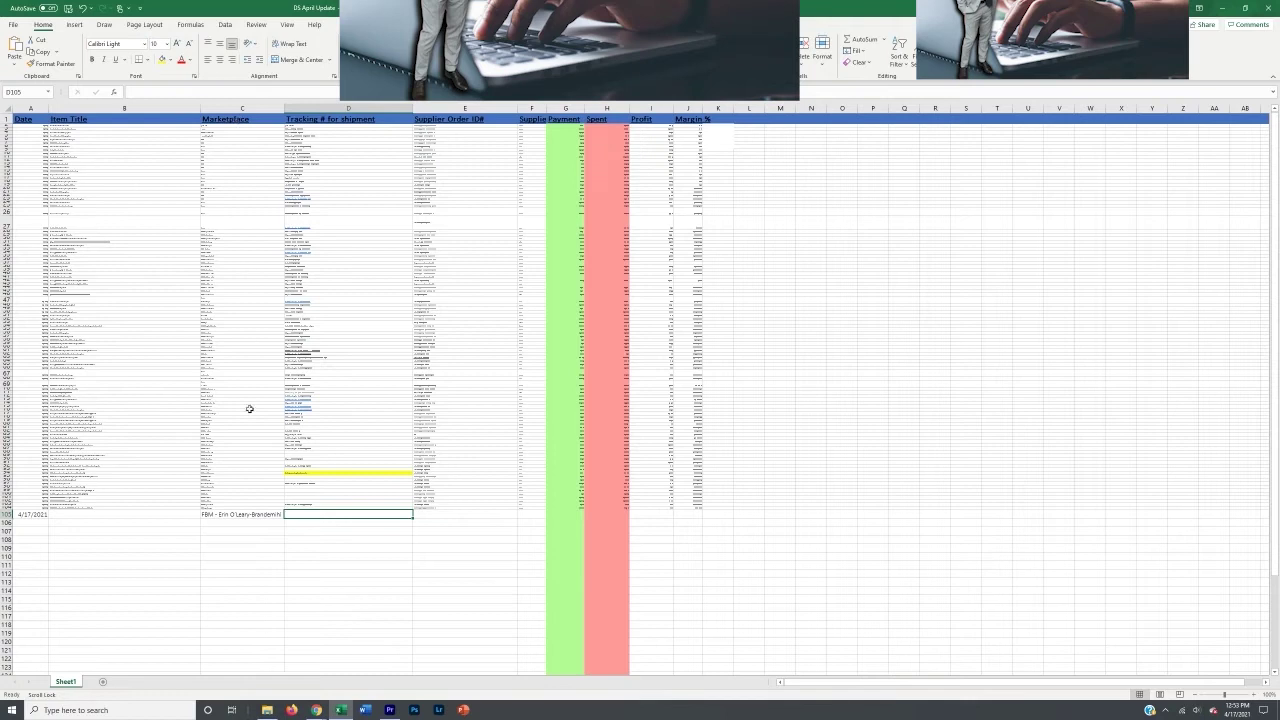
pyautogui.moveTo(244, 628)
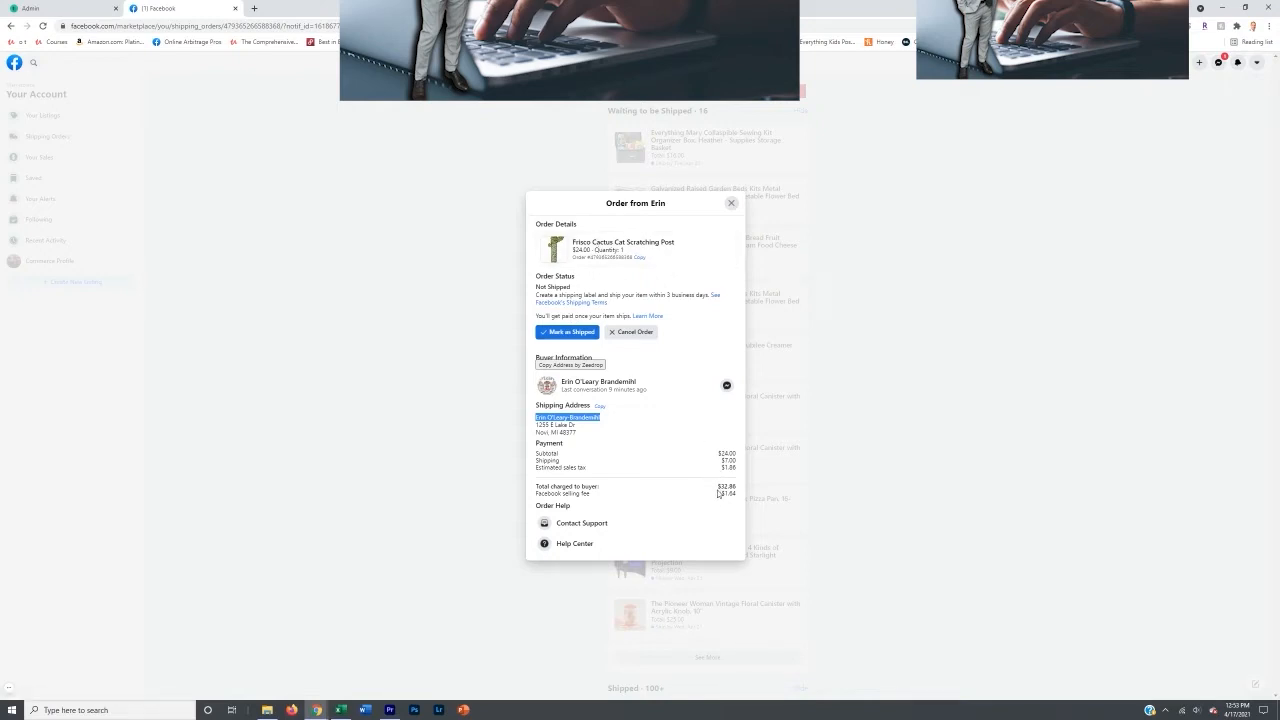
pyautogui.moveTo(664, 288)
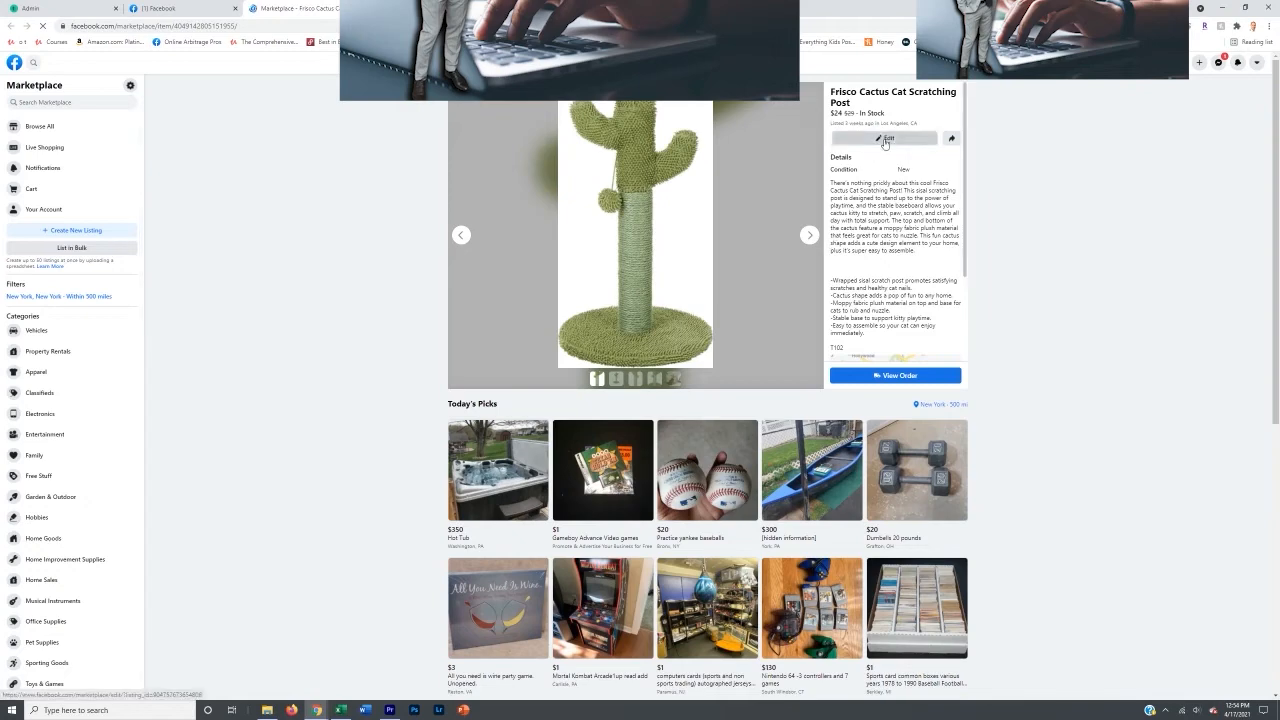
# - Enter the listing's edit form and grab its title text
pyautogui.click(884, 138)
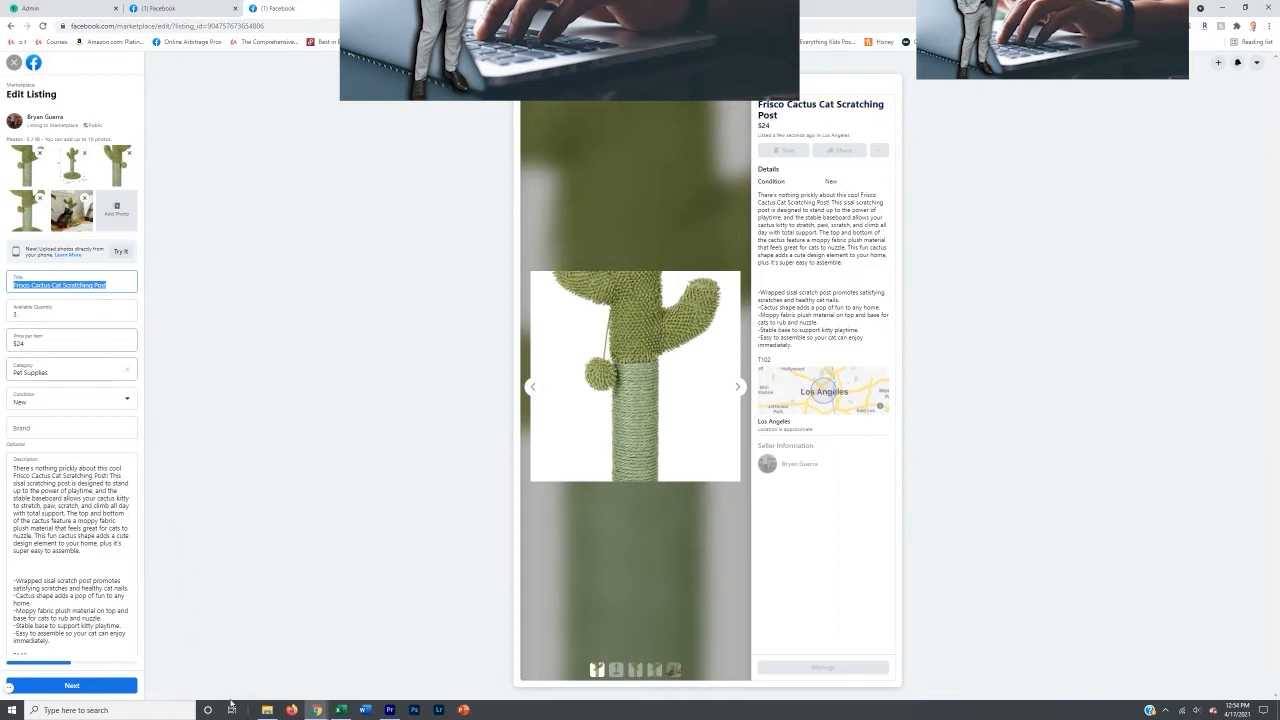
pyautogui.click(340, 710)
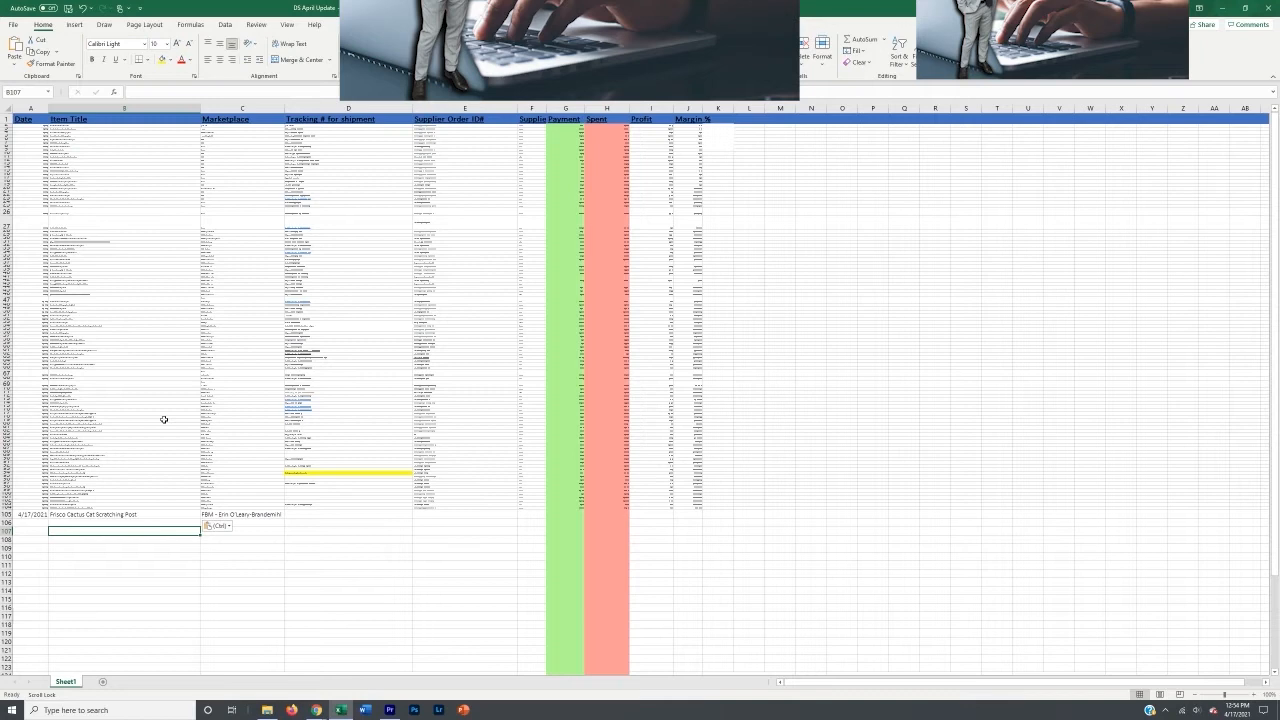
pyautogui.moveTo(136, 472)
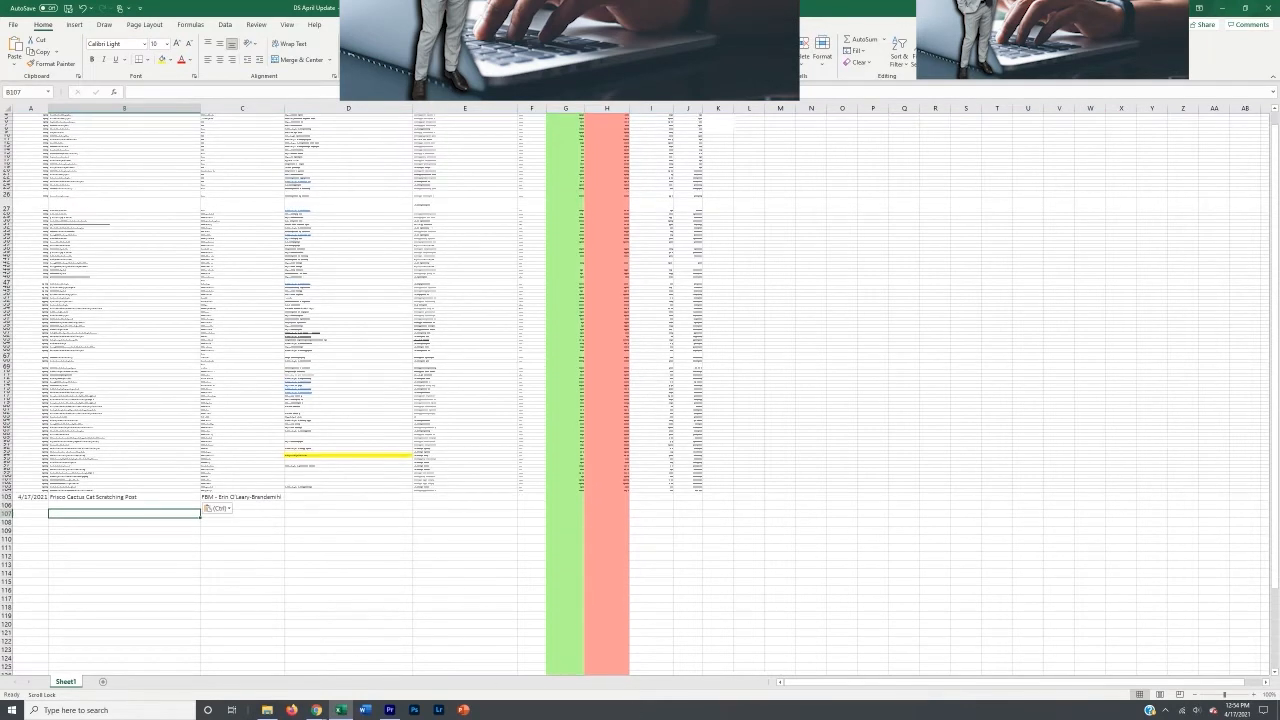
# - Enter amazon in the new row's Supplier cell
pyautogui.scroll(3)
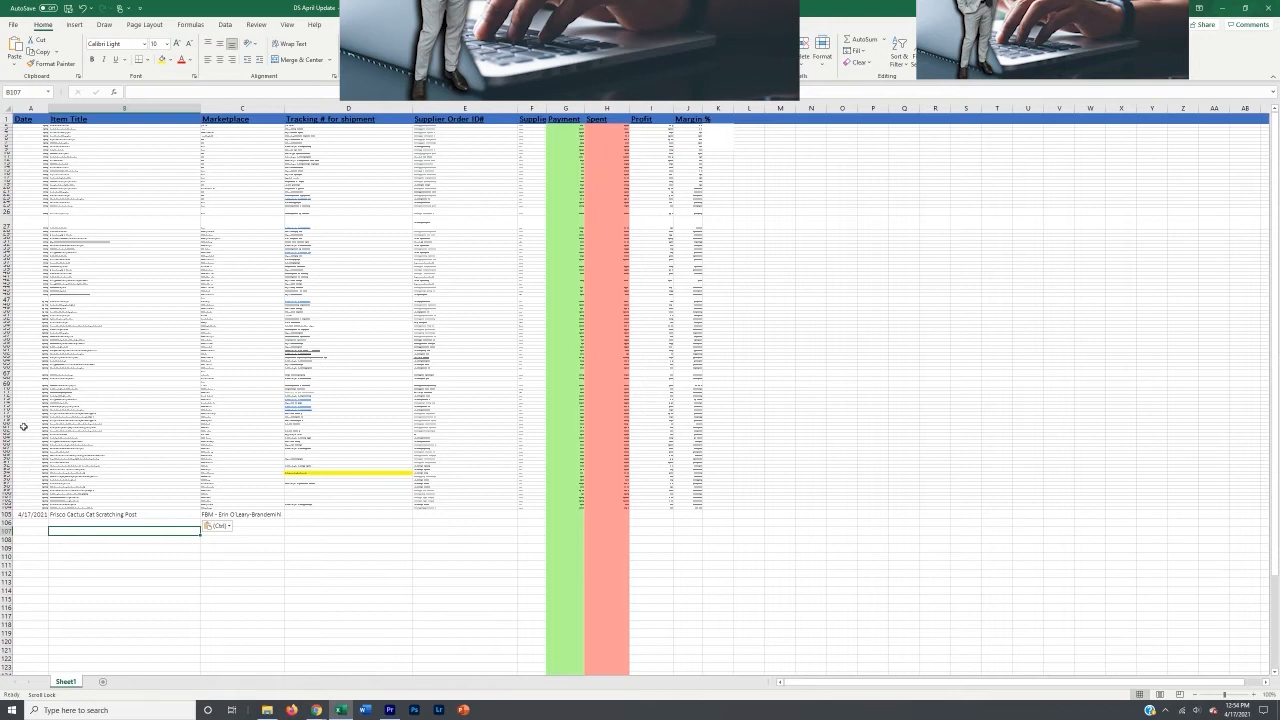
pyautogui.moveTo(112, 284)
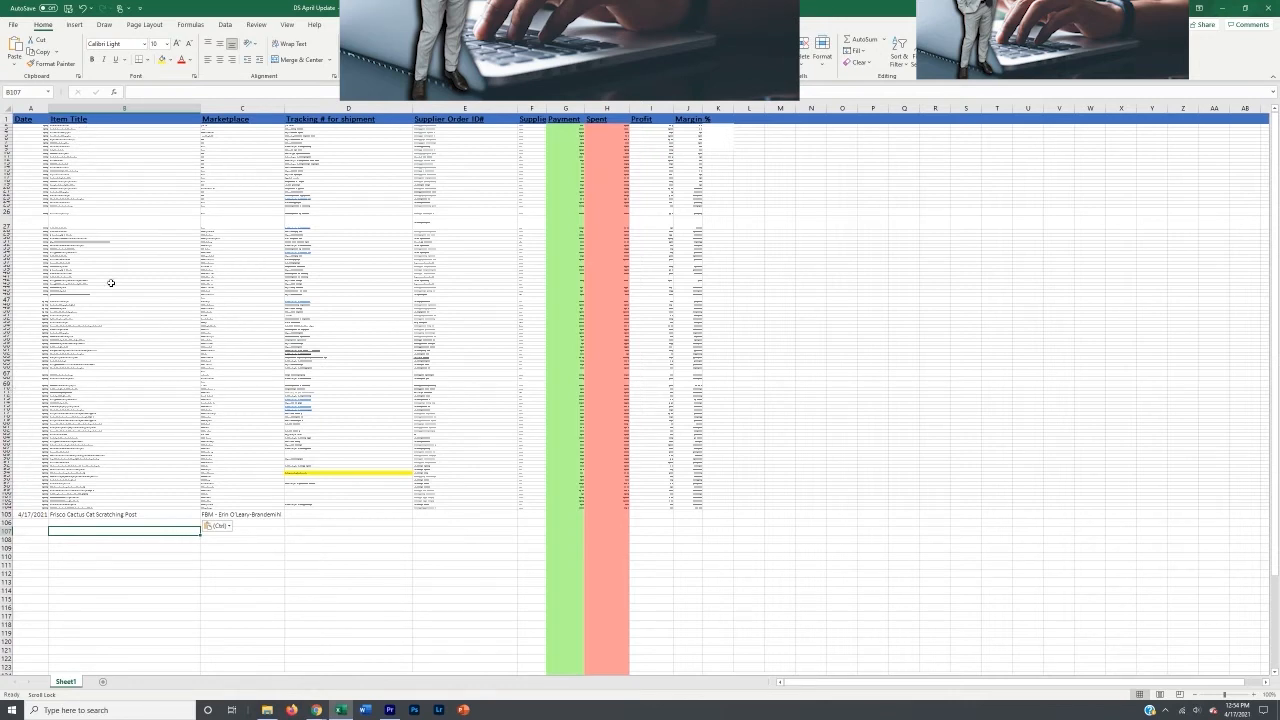
pyautogui.moveTo(132, 380)
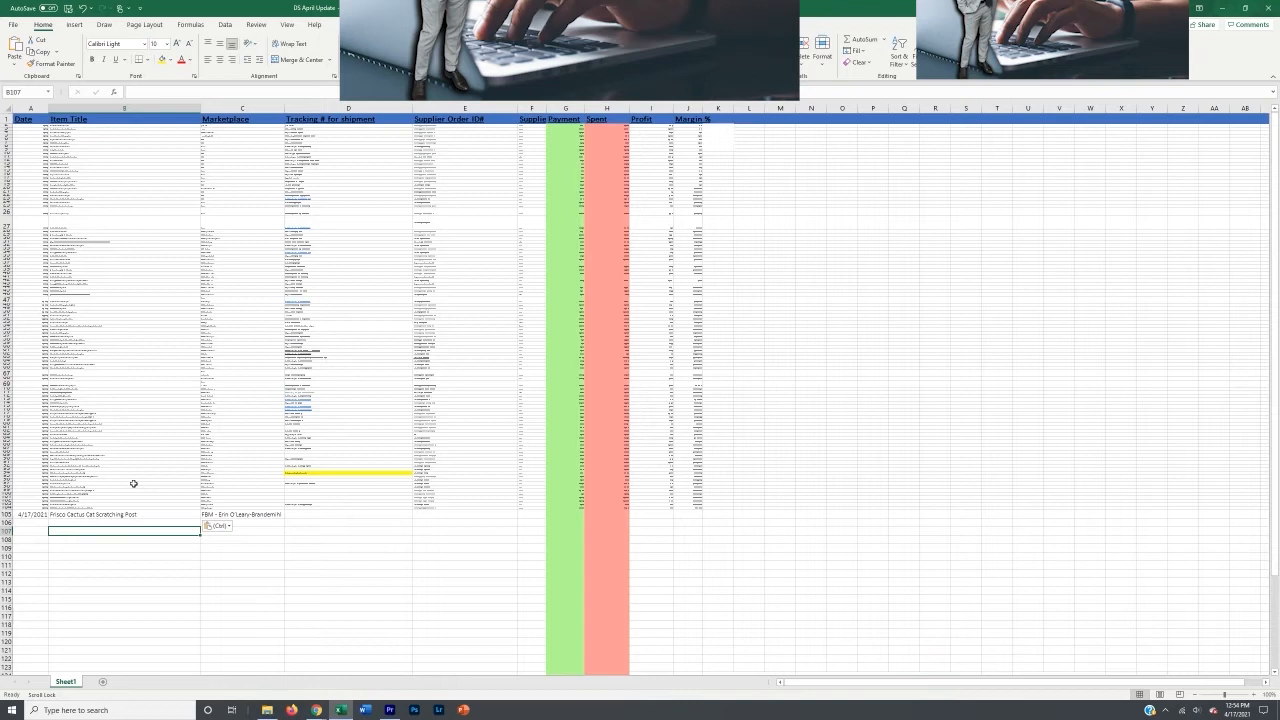
pyautogui.moveTo(136, 462)
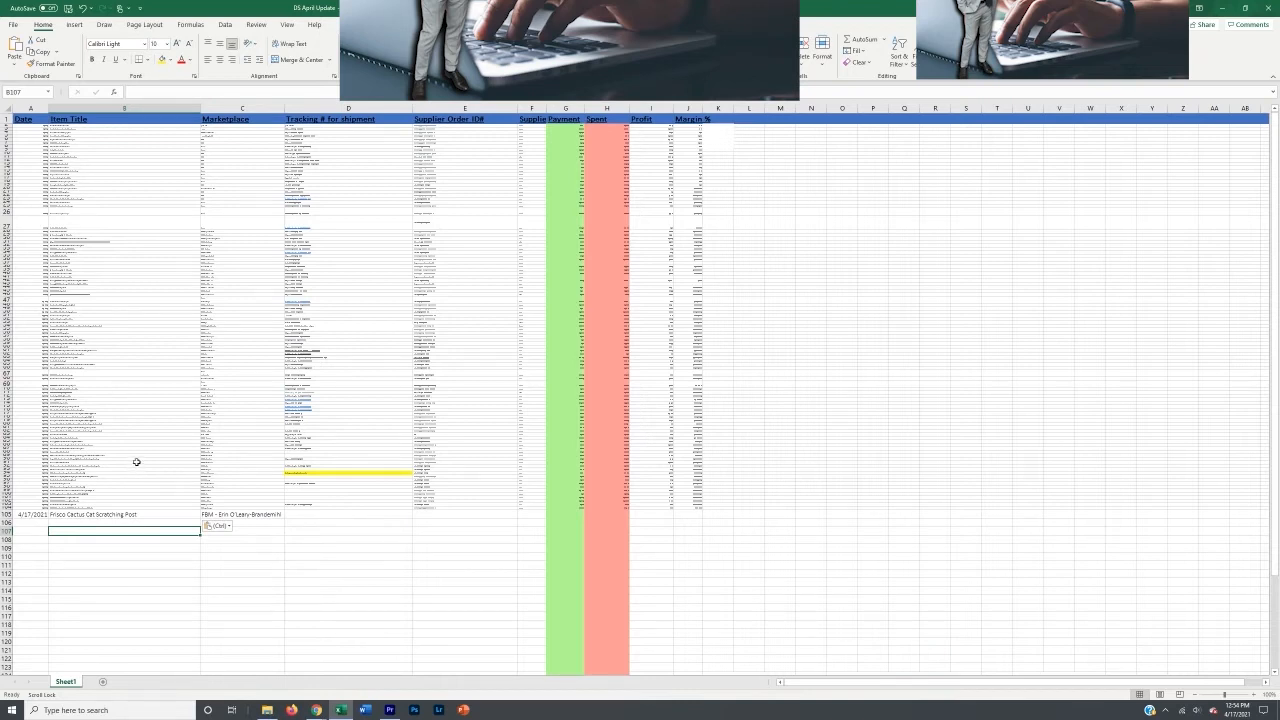
pyautogui.moveTo(128, 144)
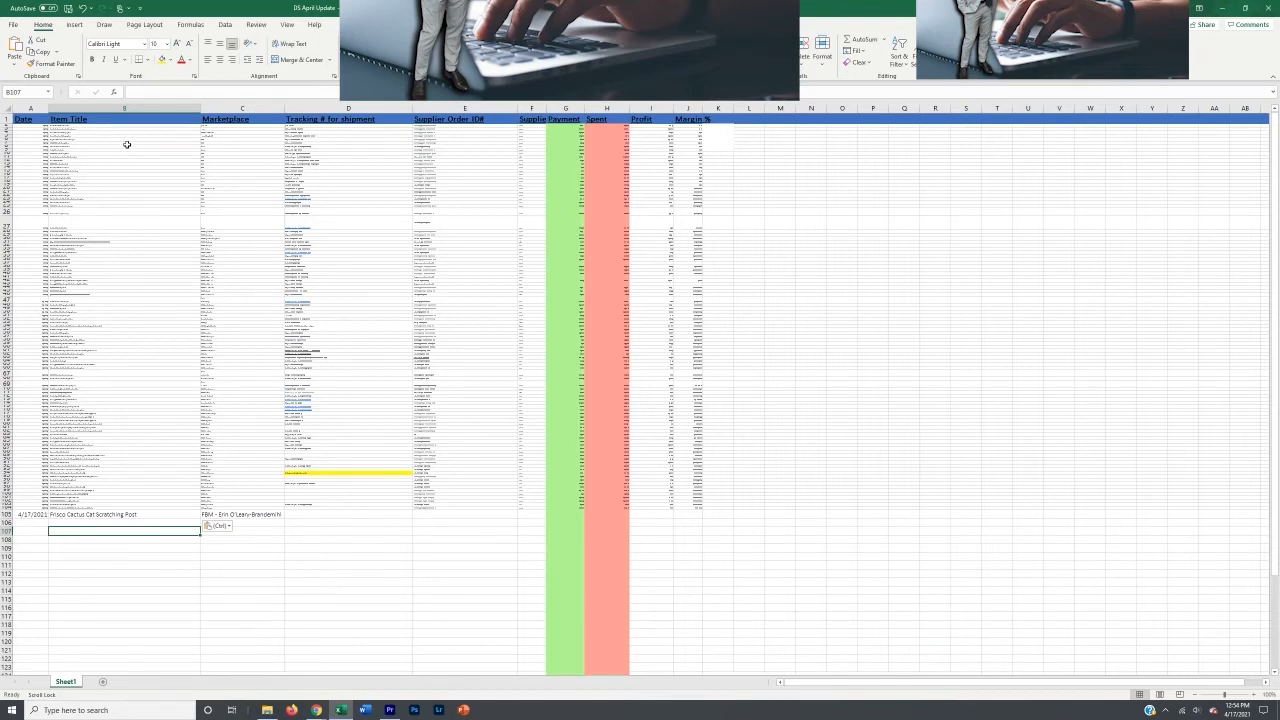
pyautogui.moveTo(140, 504)
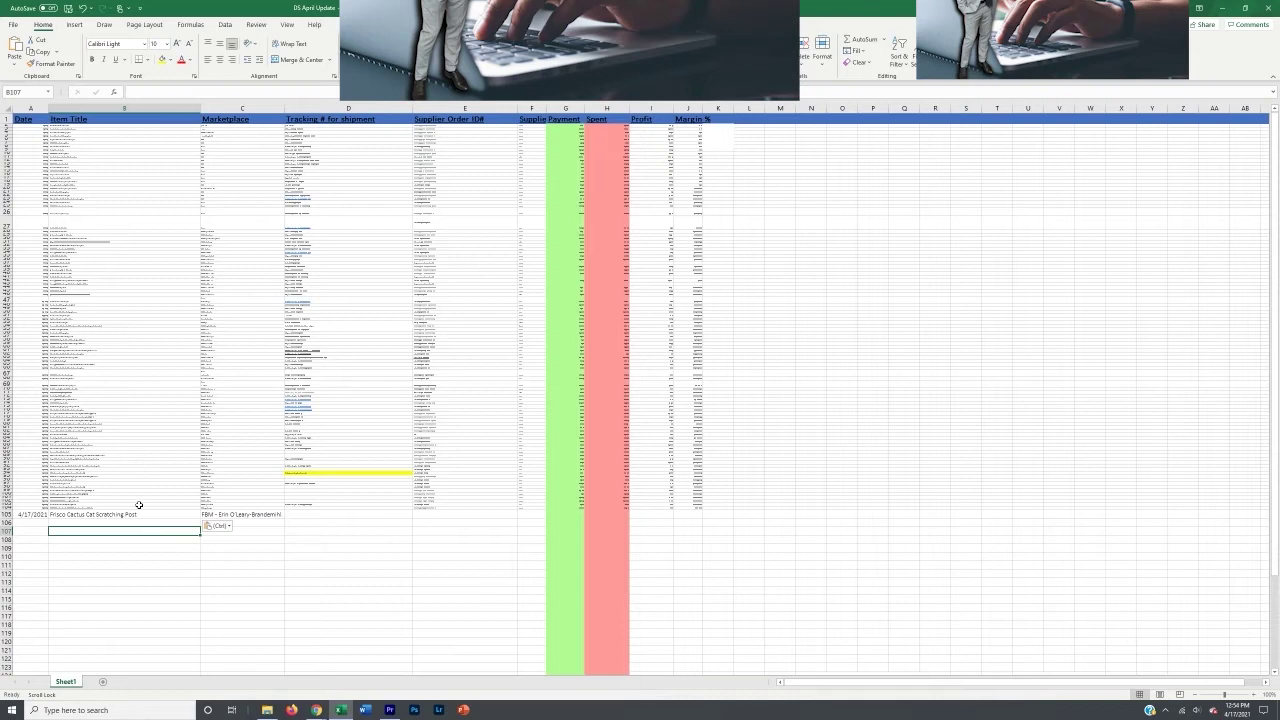
pyautogui.moveTo(534, 388)
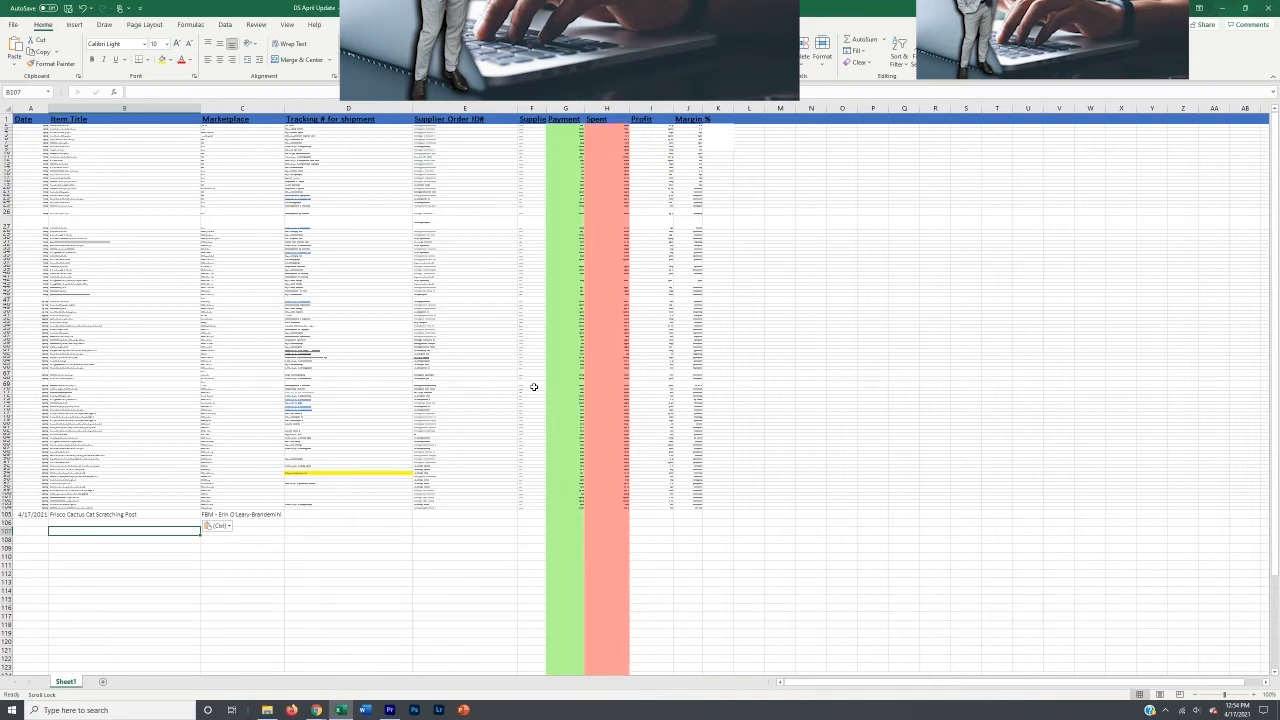
pyautogui.moveTo(532, 388)
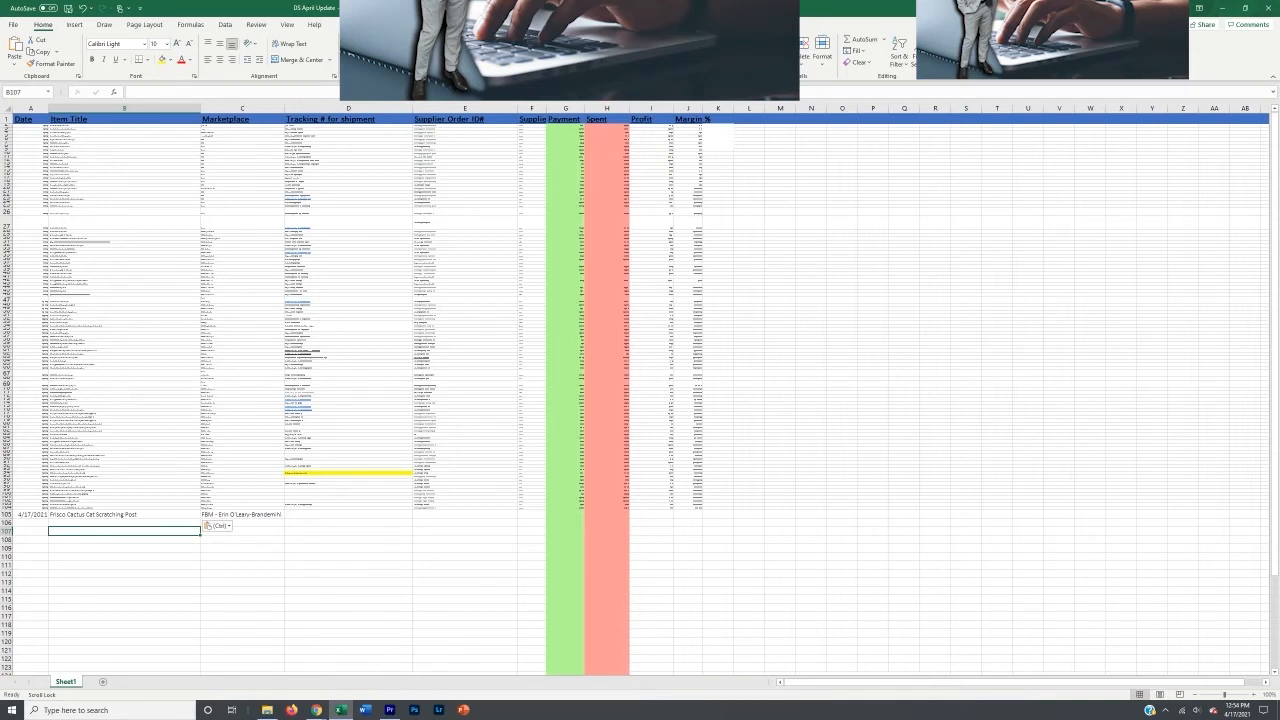
pyautogui.moveTo(560, 426)
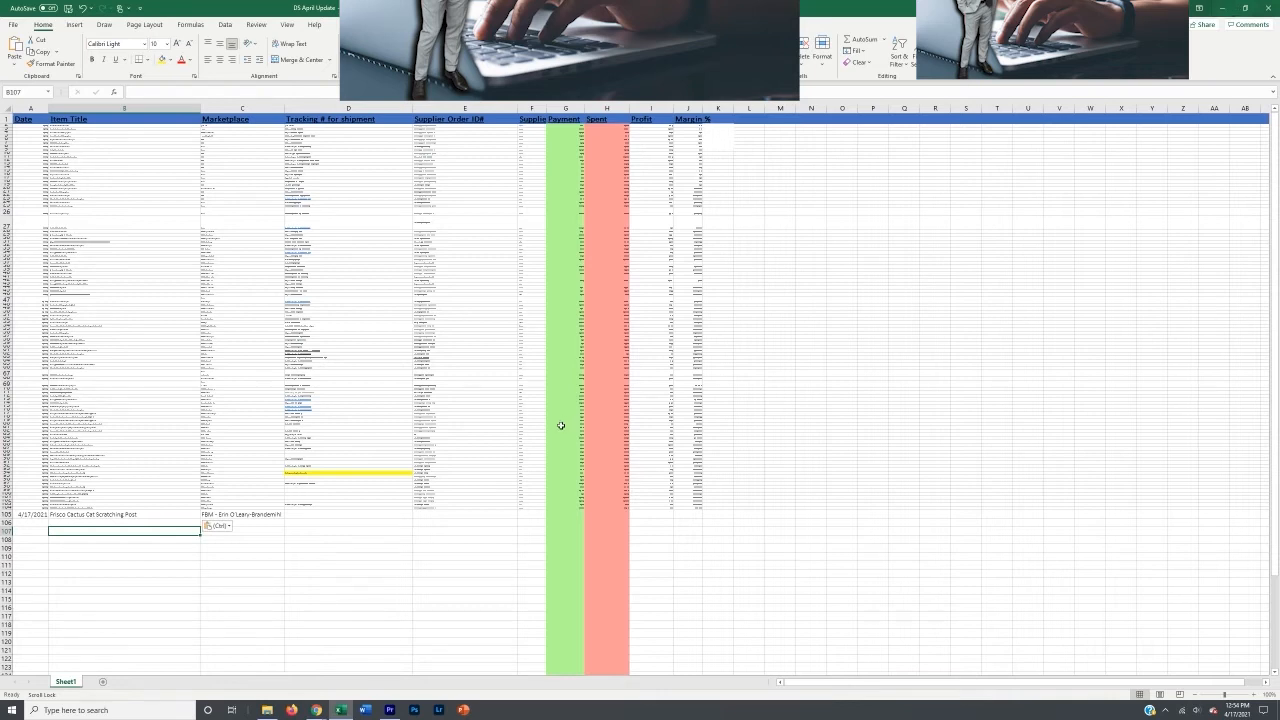
pyautogui.click(464, 514)
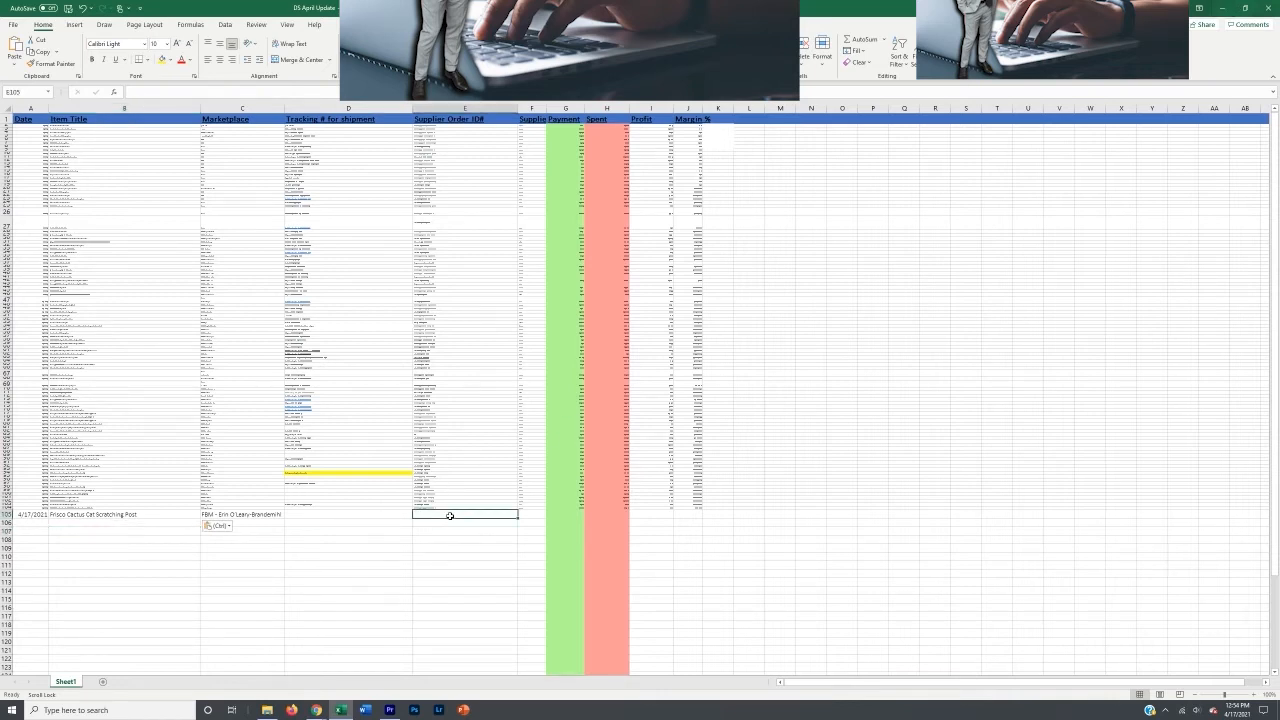
pyautogui.click(532, 514)
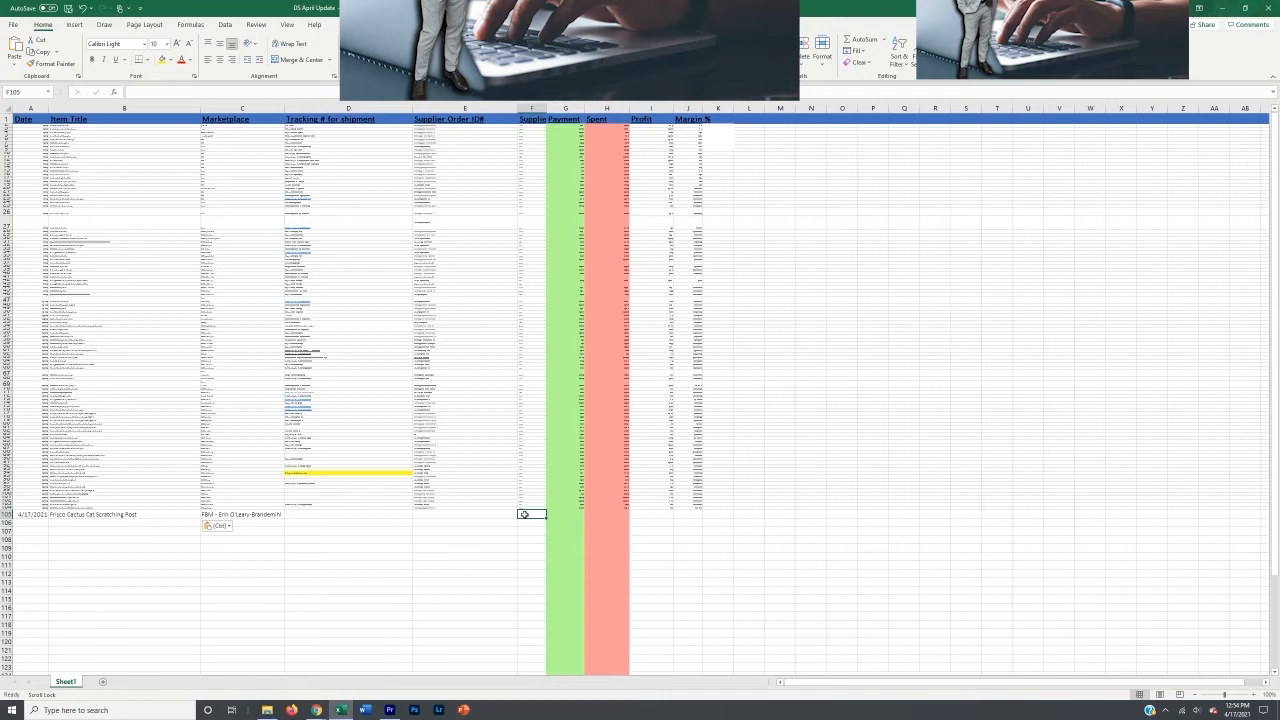
pyautogui.write('amazon')
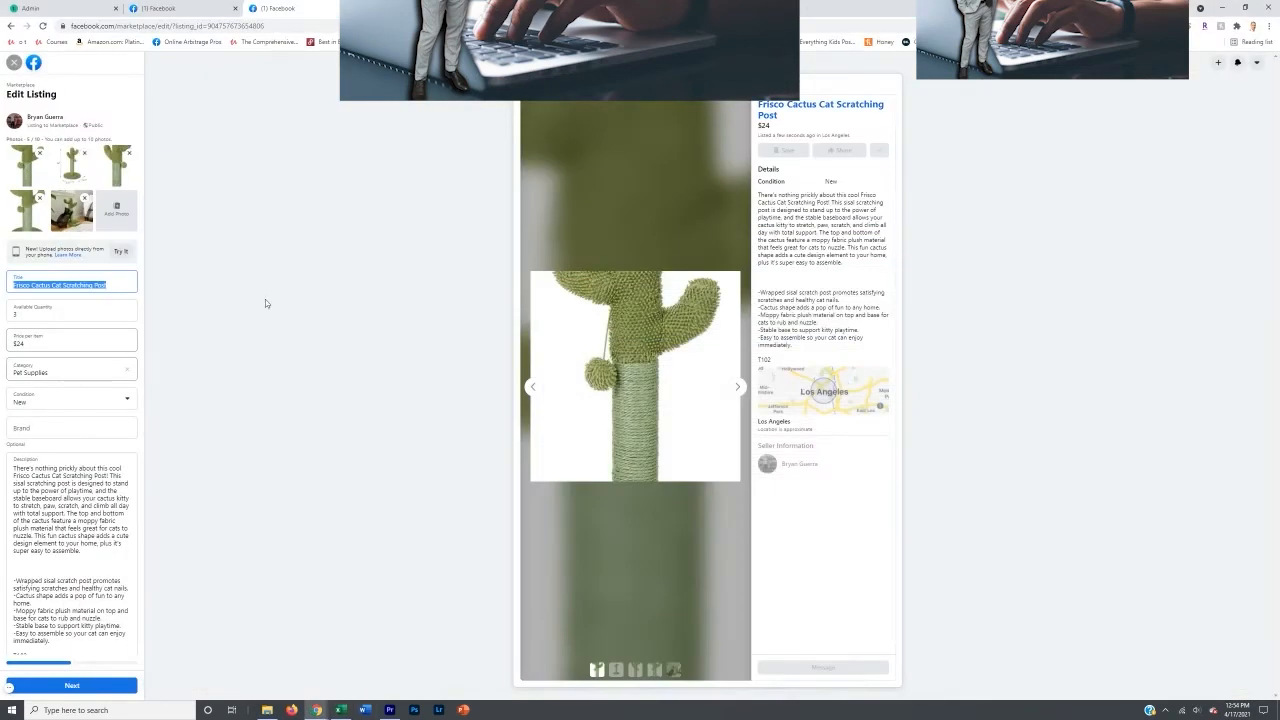
# - Advance to the listing's delivery settings and show the estimated payout
pyautogui.click(72, 684)
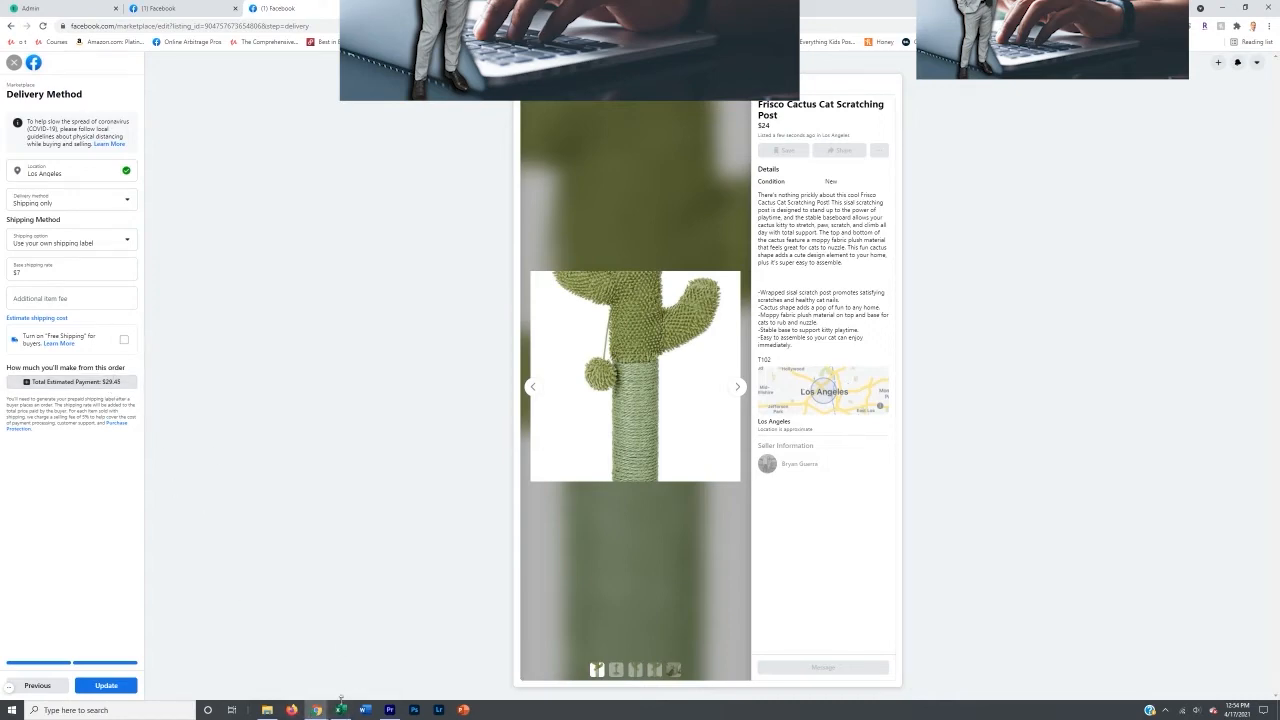
pyautogui.click(340, 710)
pyautogui.write('29.47')
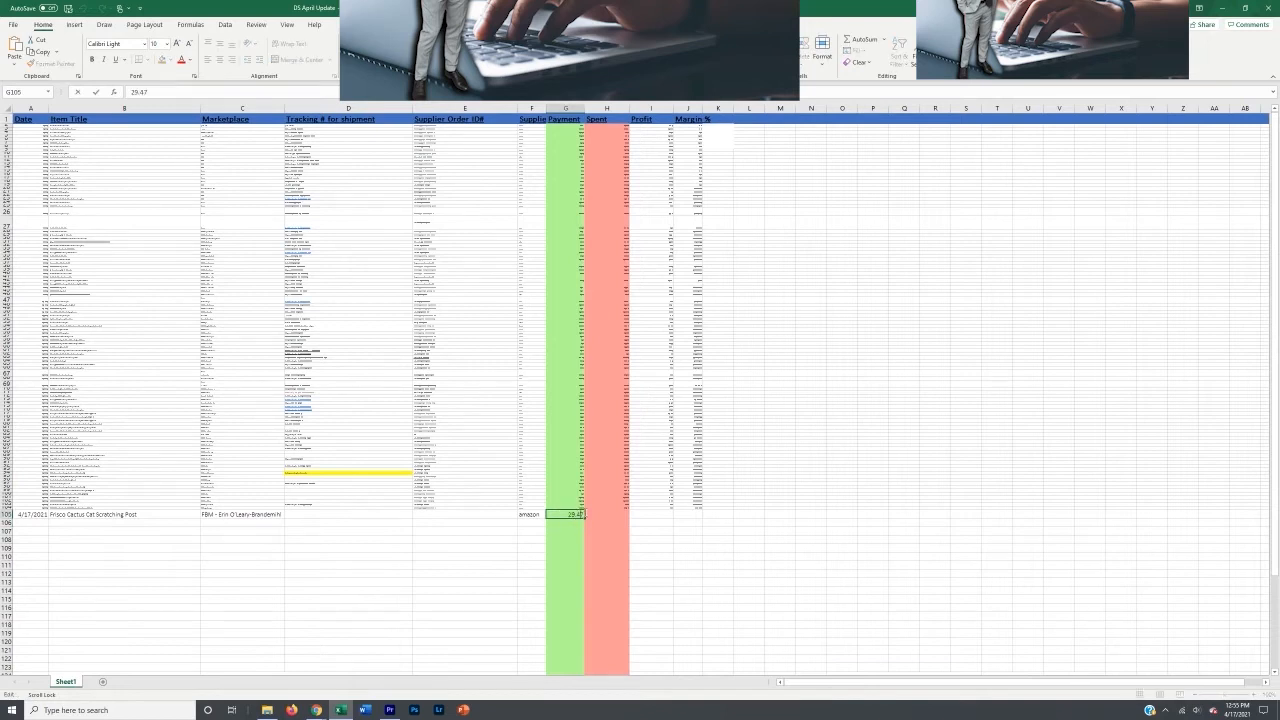
# - Confirm the supplier payment amount and move to the next cell in the row
pyautogui.press('Return')
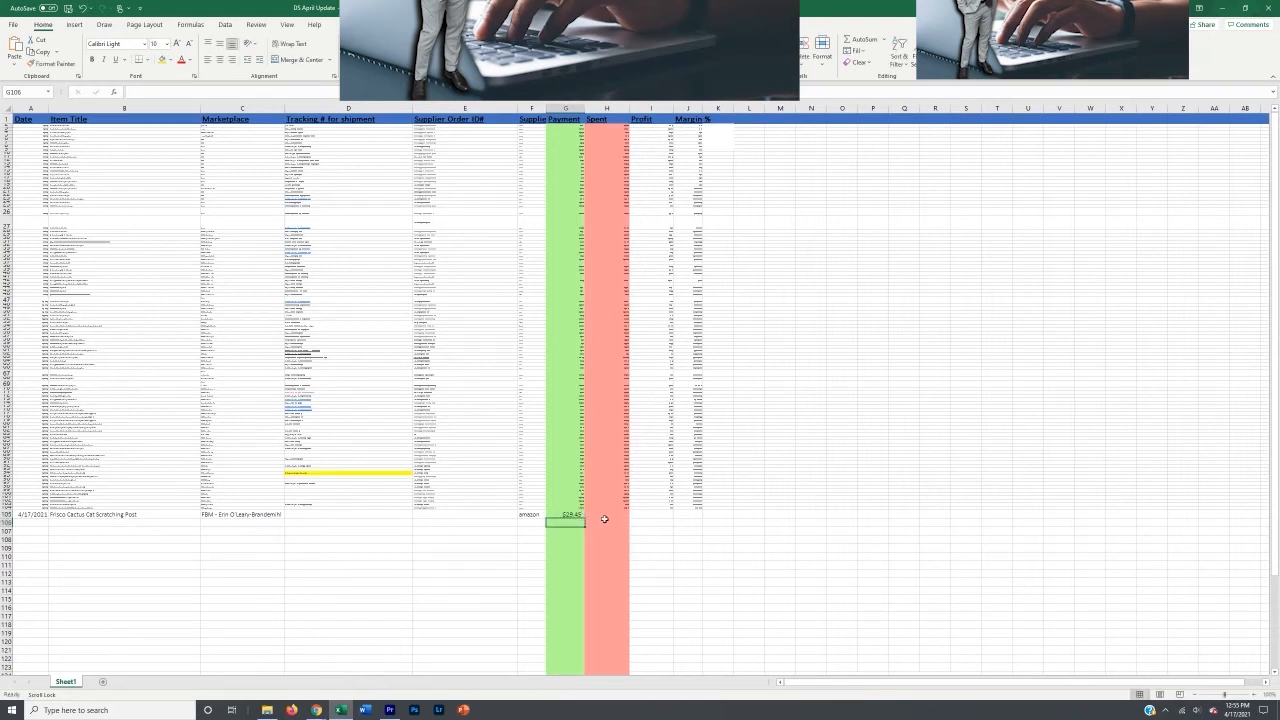
pyautogui.click(316, 710)
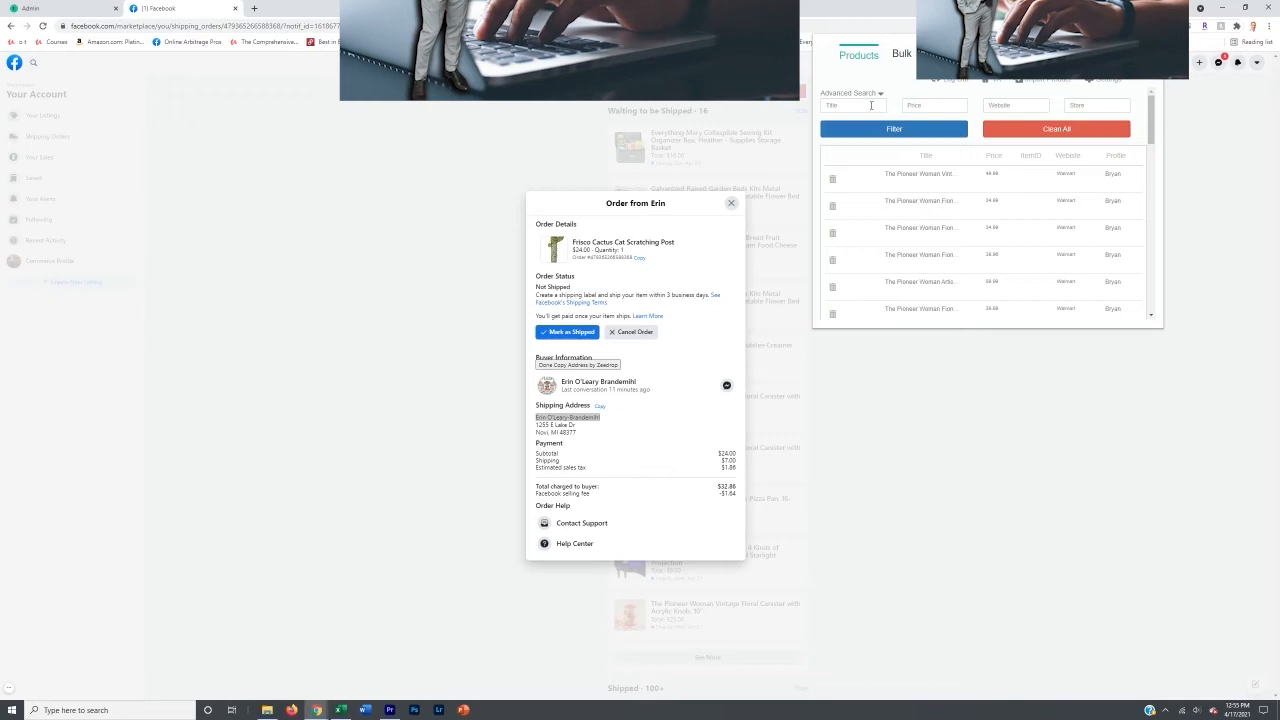
# - Review the order, then switch to the Chewy product page window
pyautogui.click(892, 128)
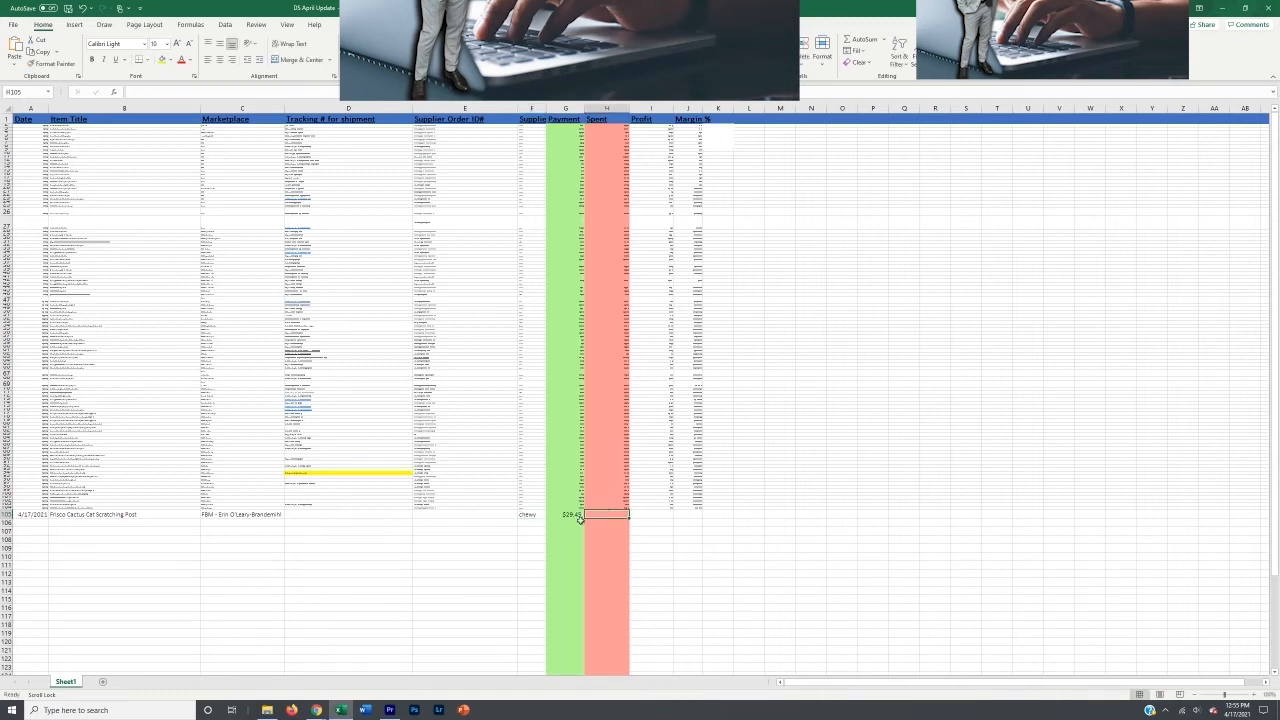
pyautogui.moveTo(316, 710)
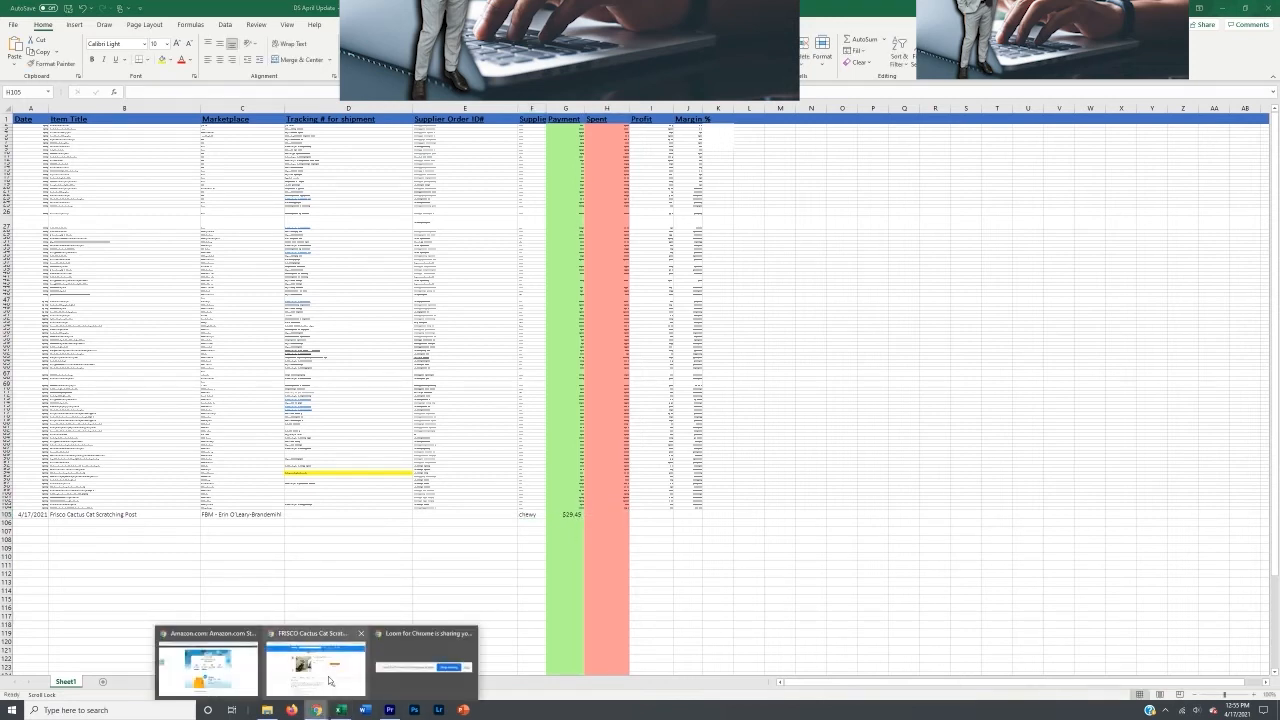
pyautogui.click(314, 664)
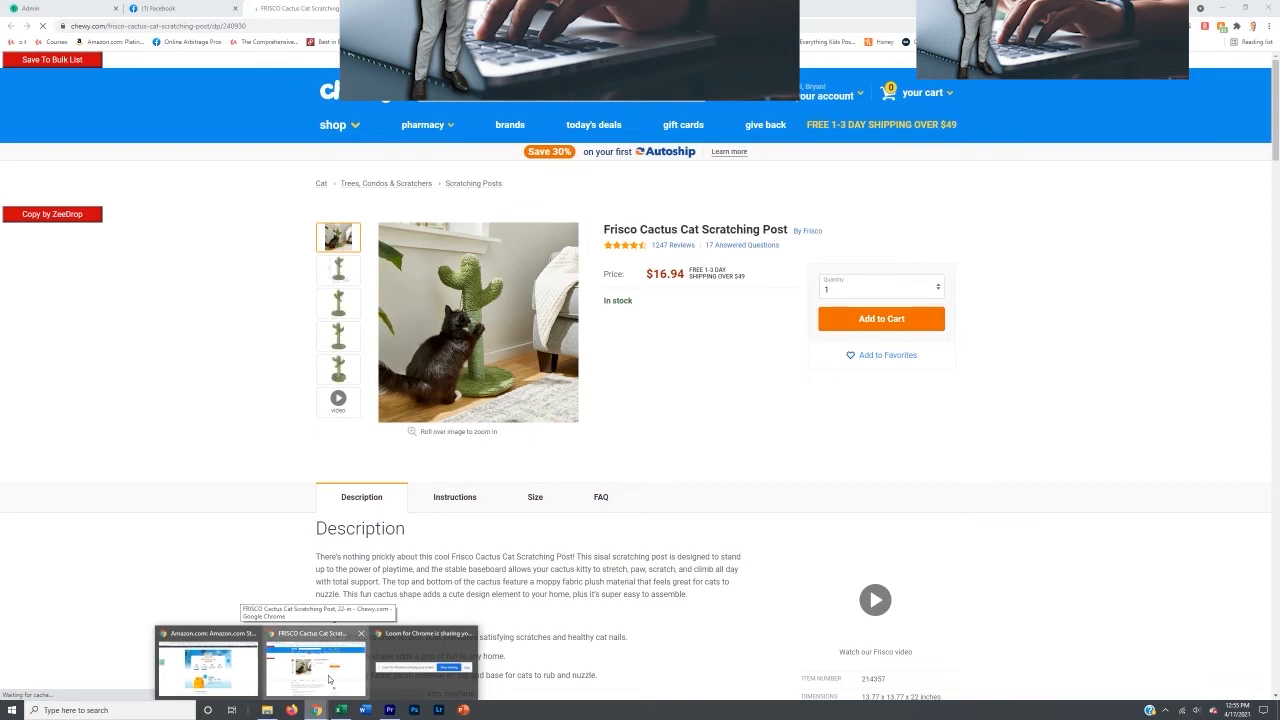
# - Add the 22-in Frisco cactus scratching post to the Chewy cart, subtotal $16.94
pyautogui.click(880, 318)
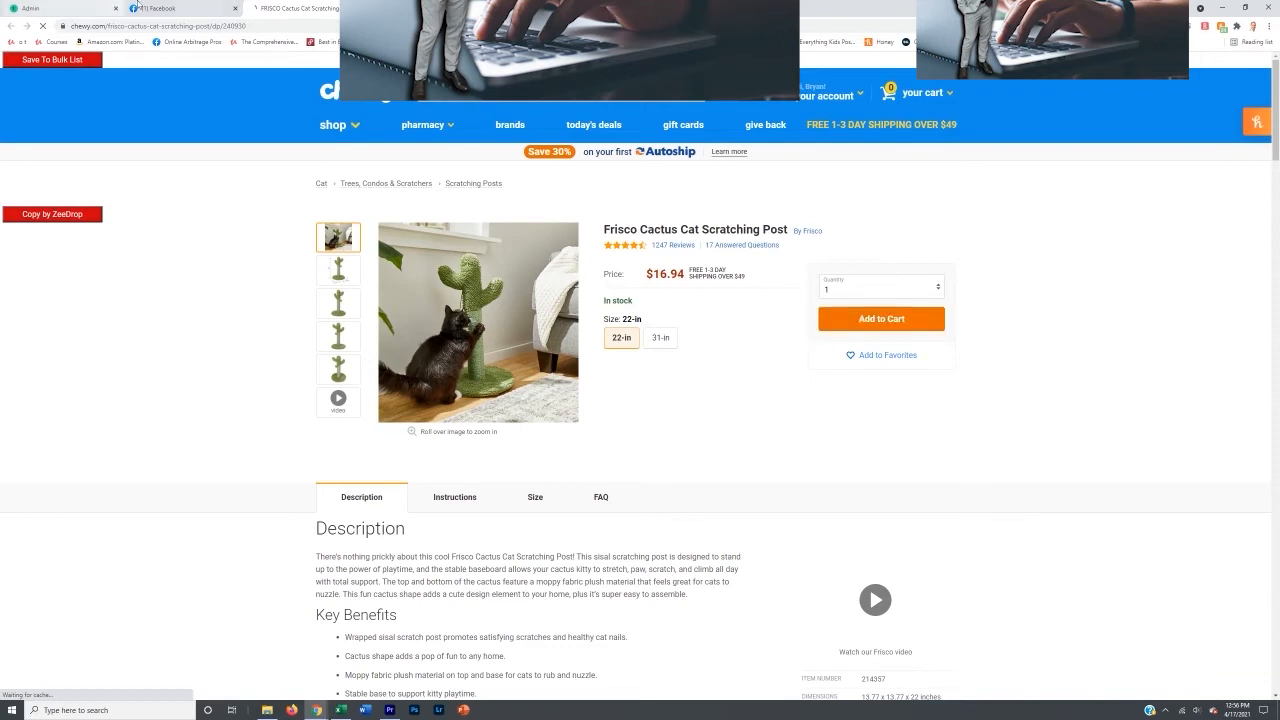
pyautogui.click(180, 8)
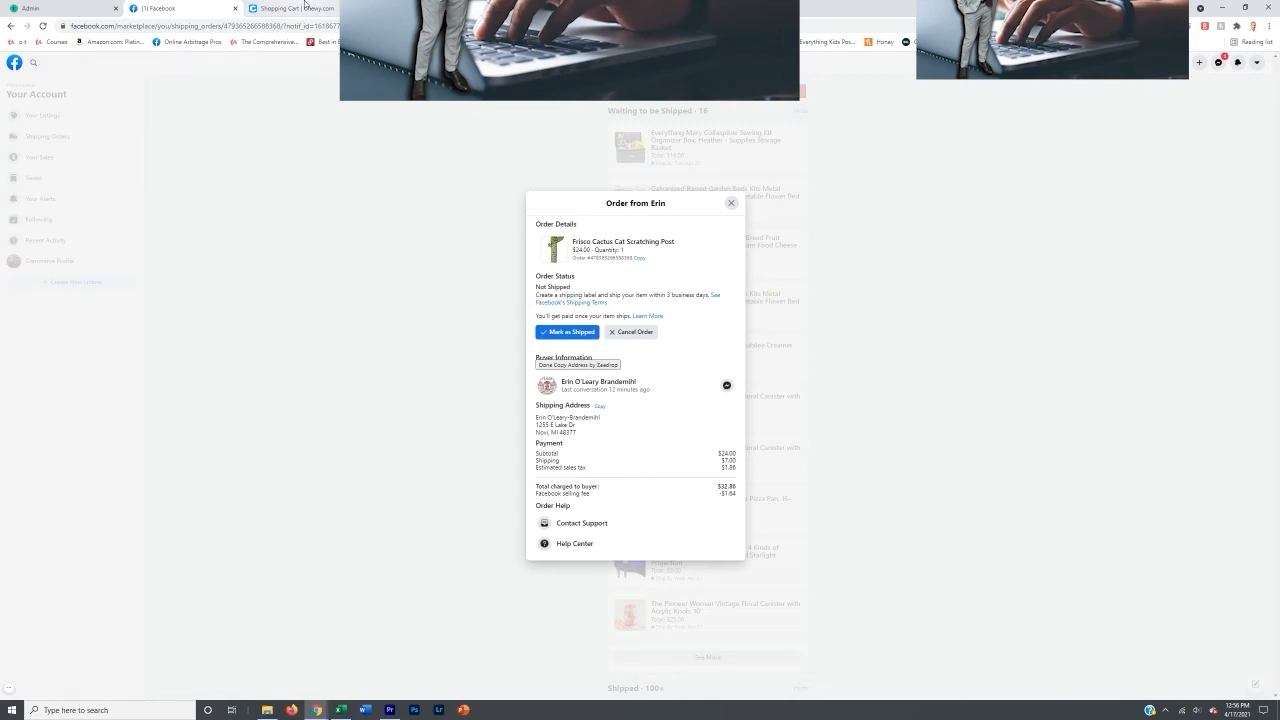
pyautogui.click(290, 8)
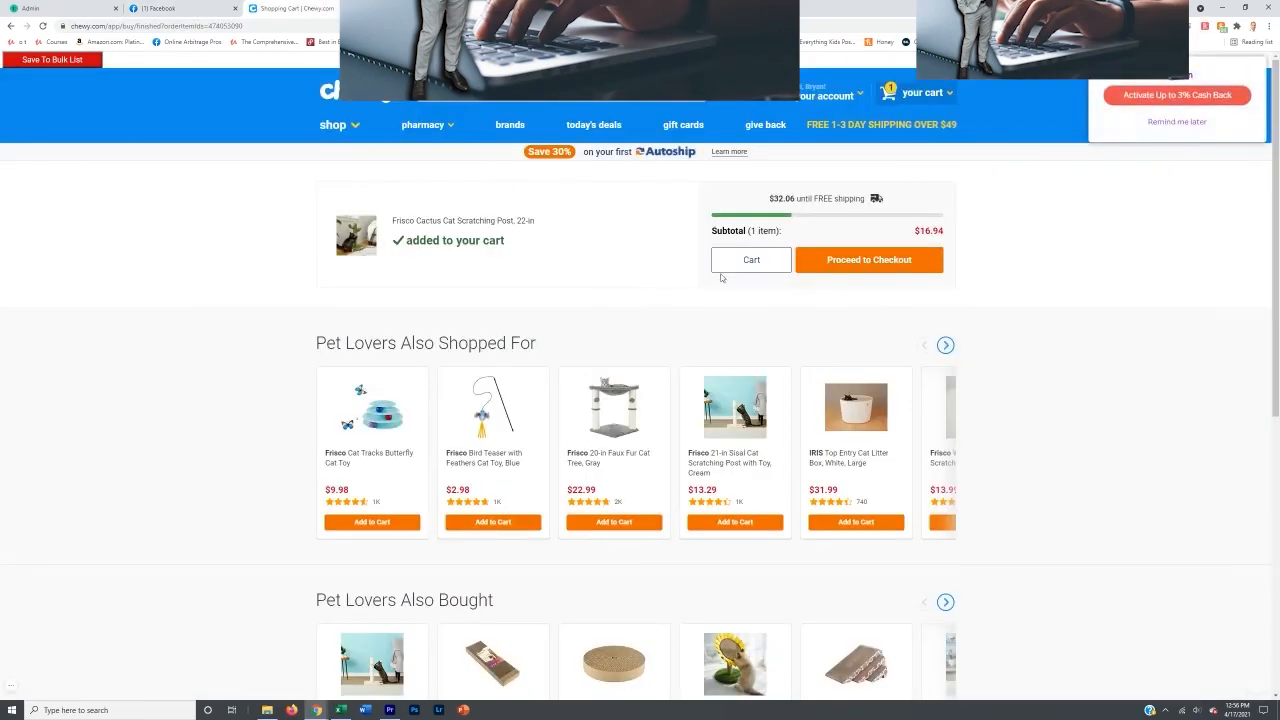
pyautogui.moveTo(548, 236)
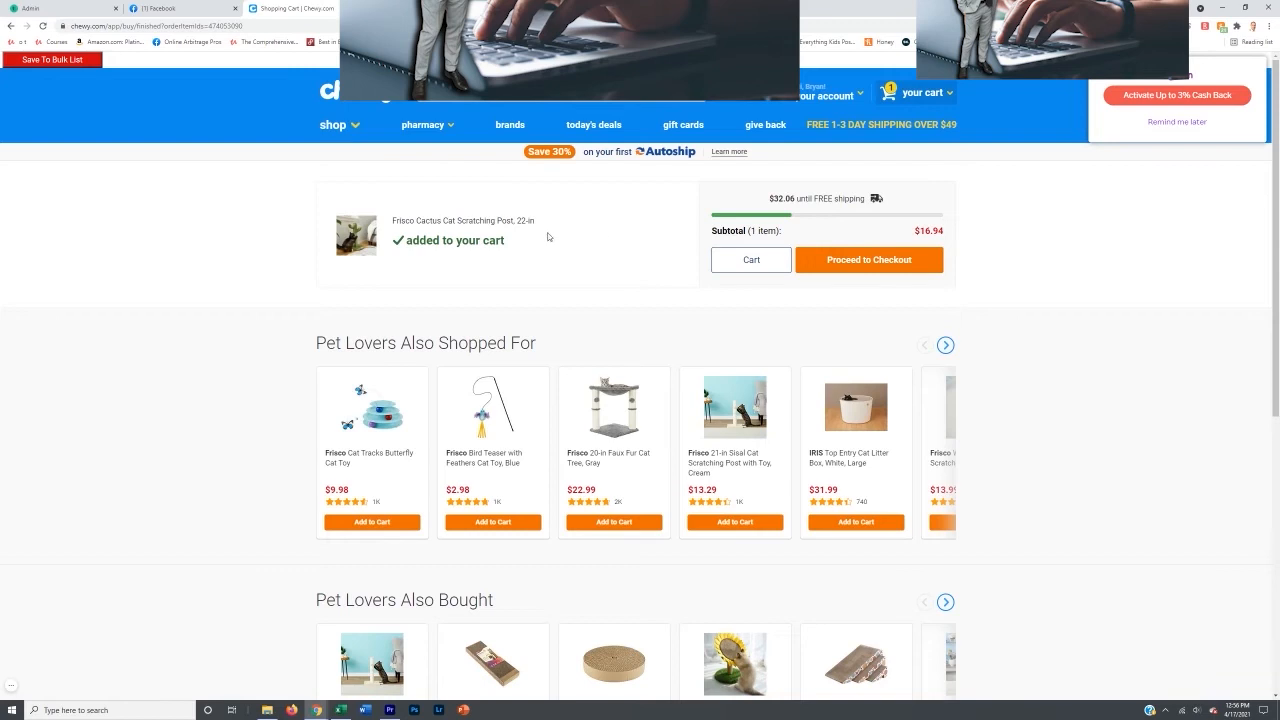
pyautogui.moveTo(520, 172)
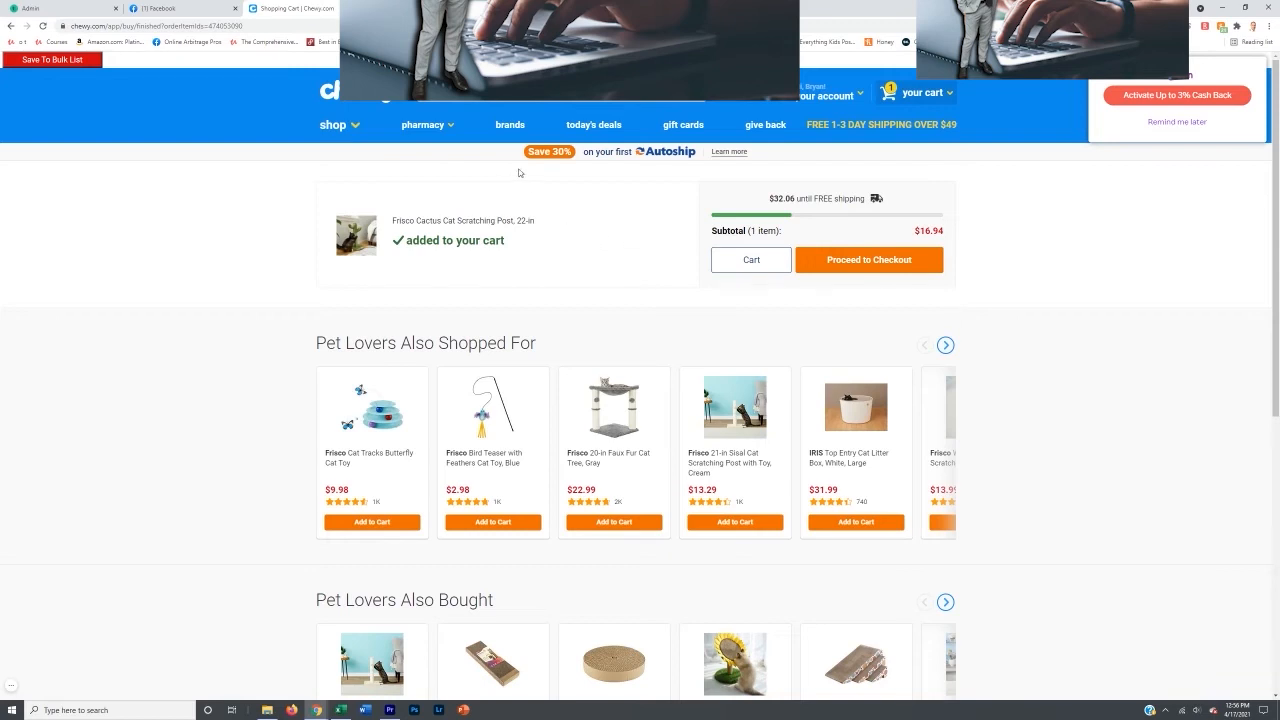
pyautogui.moveTo(584, 184)
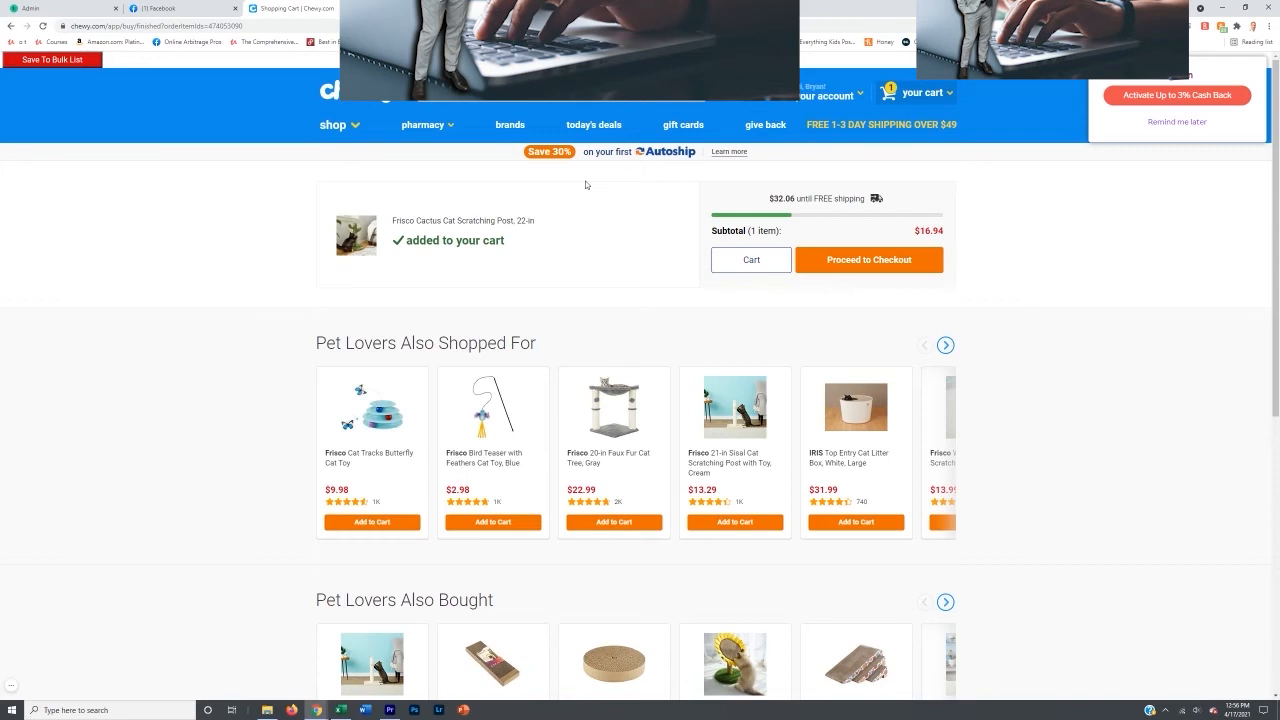
pyautogui.moveTo(540, 240)
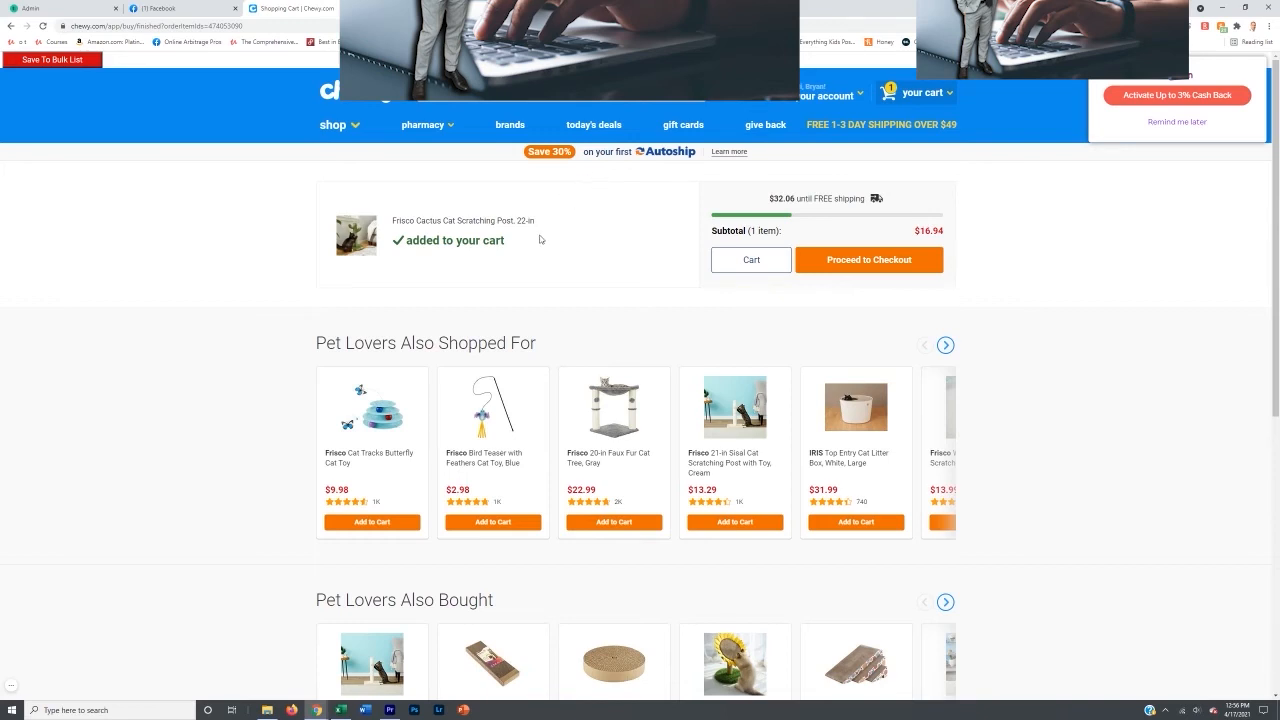
pyautogui.moveTo(808, 272)
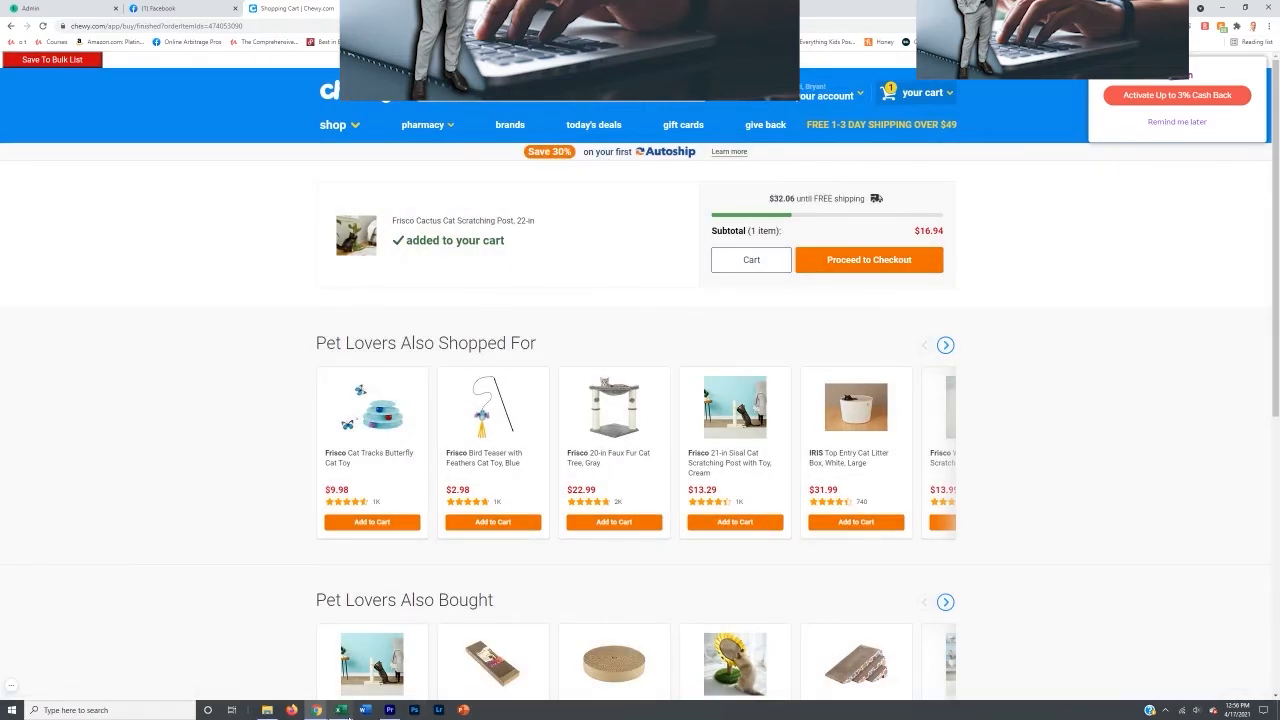
# - Switch to the tracking spreadsheet and check the new order's profit and margin in row 105
pyautogui.click(338, 710)
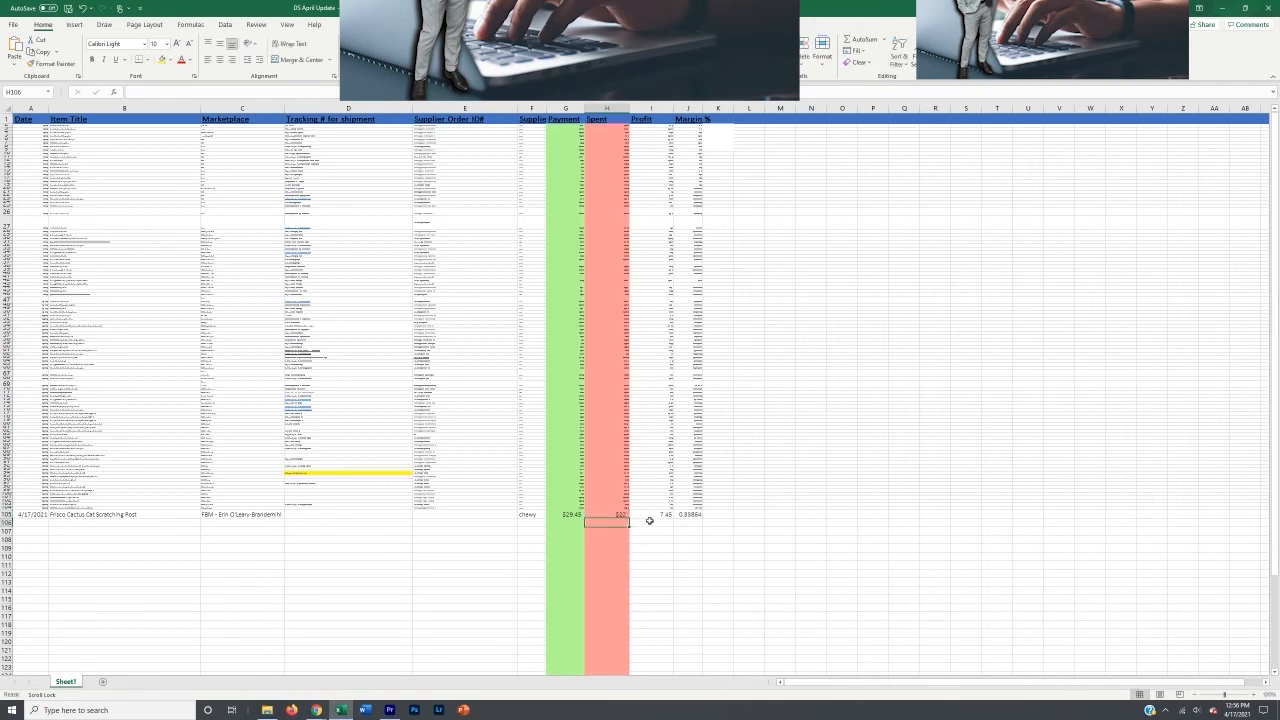
pyautogui.click(652, 514)
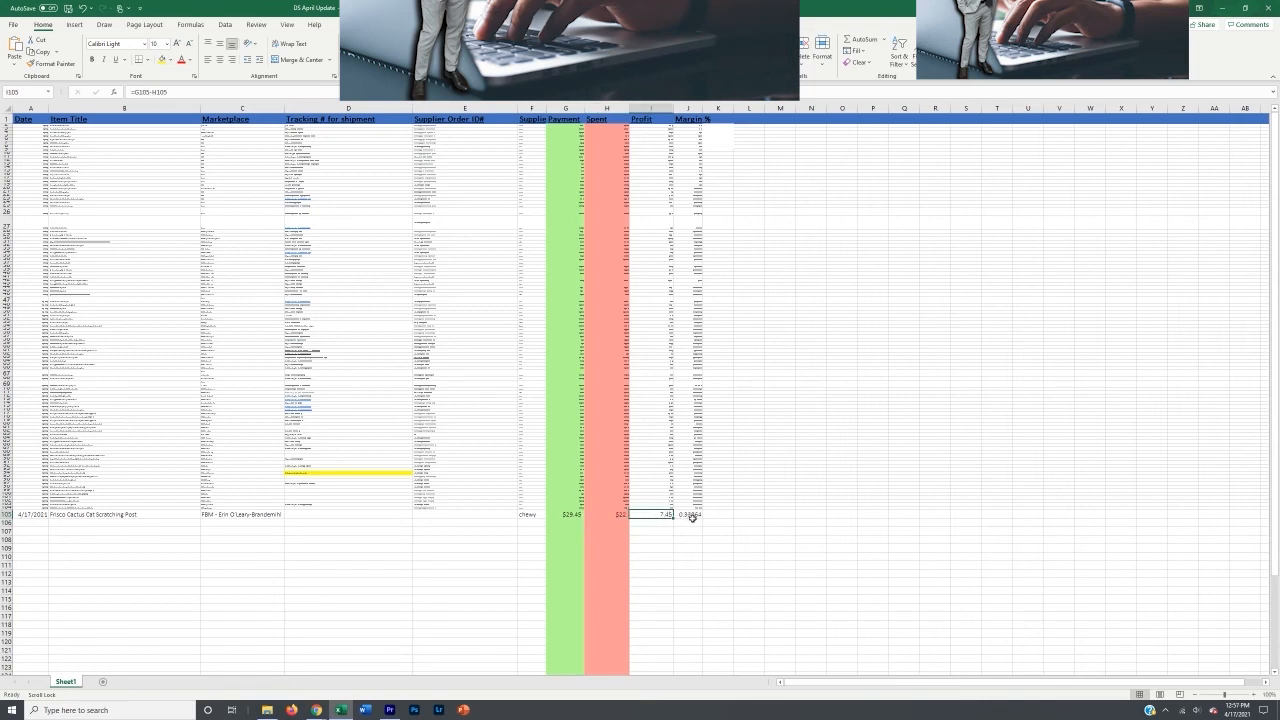
pyautogui.moveTo(688, 516)
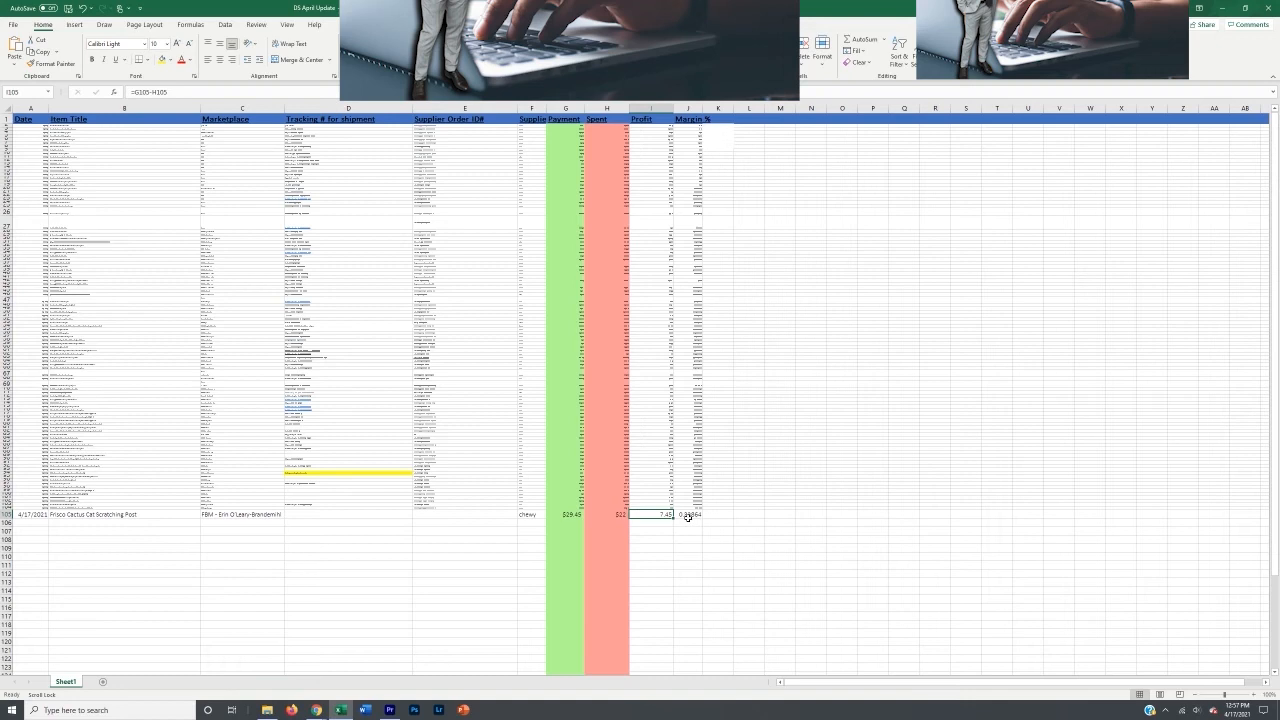
pyautogui.click(688, 514)
pyautogui.write('order #')
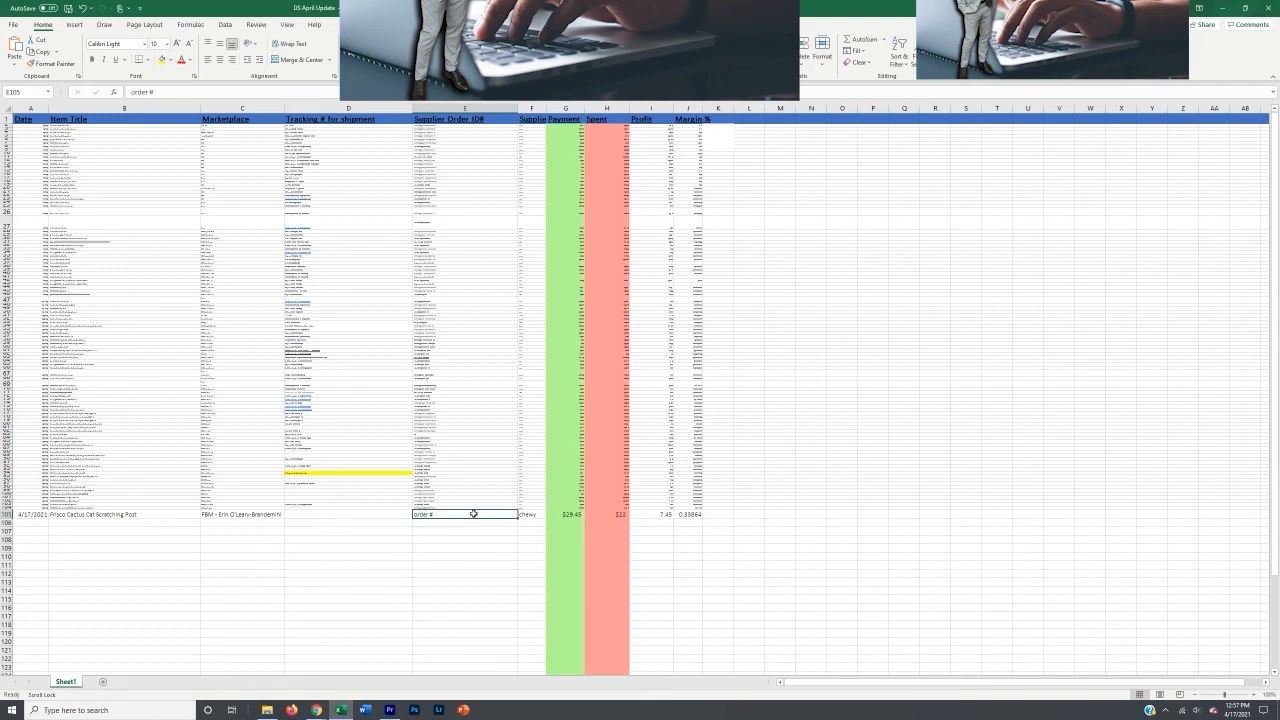
# - Review the Supplier Order ID placeholder and leave the Tracking # cell empty
pyautogui.click(348, 514)
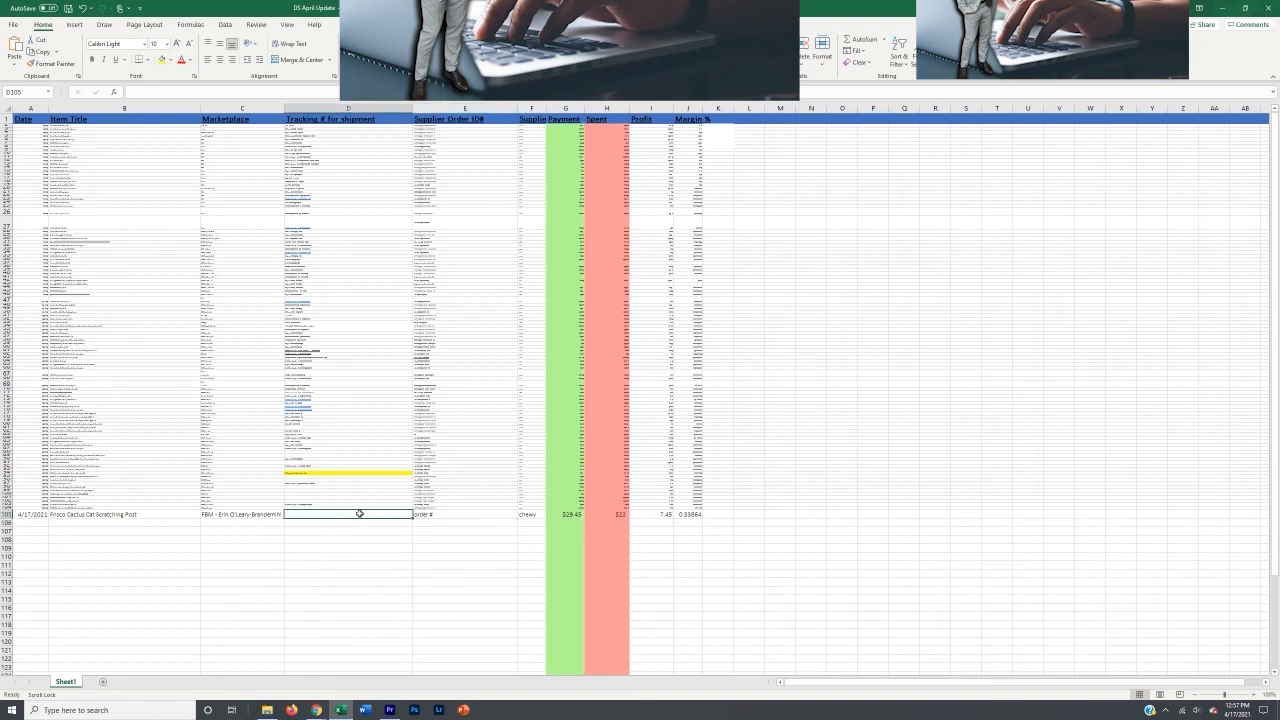
pyautogui.click(464, 514)
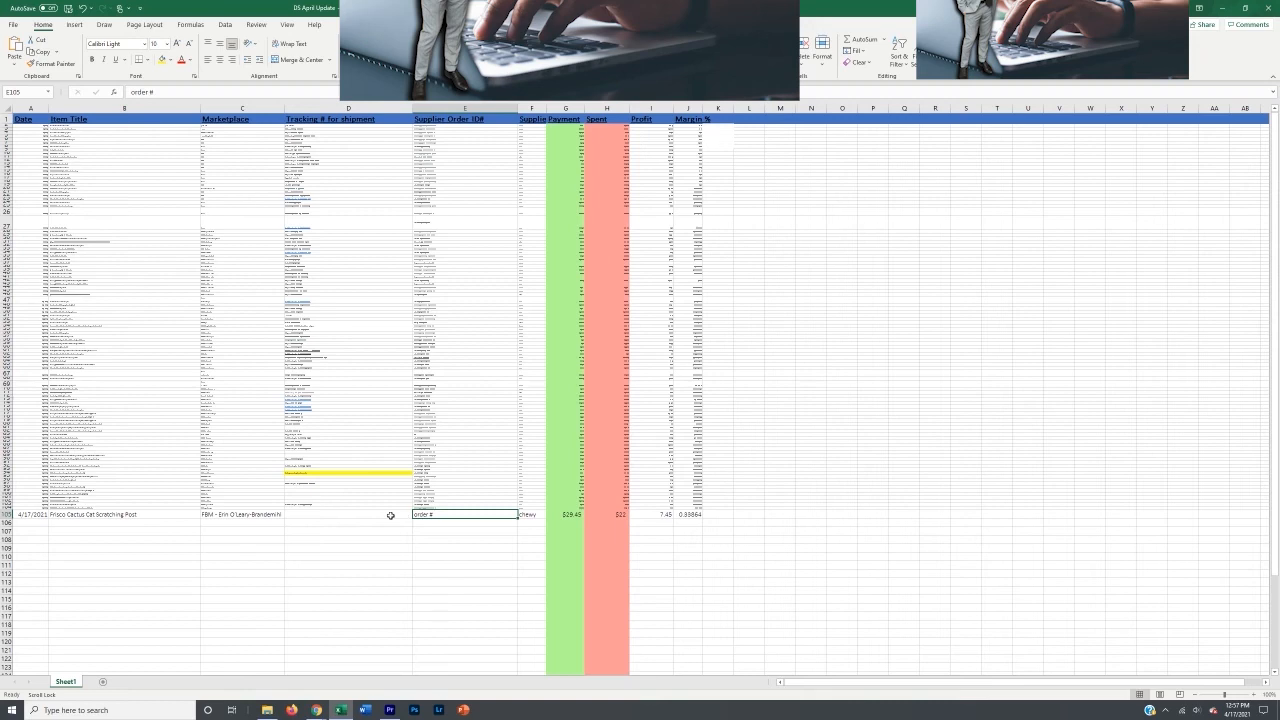
pyautogui.click(348, 514)
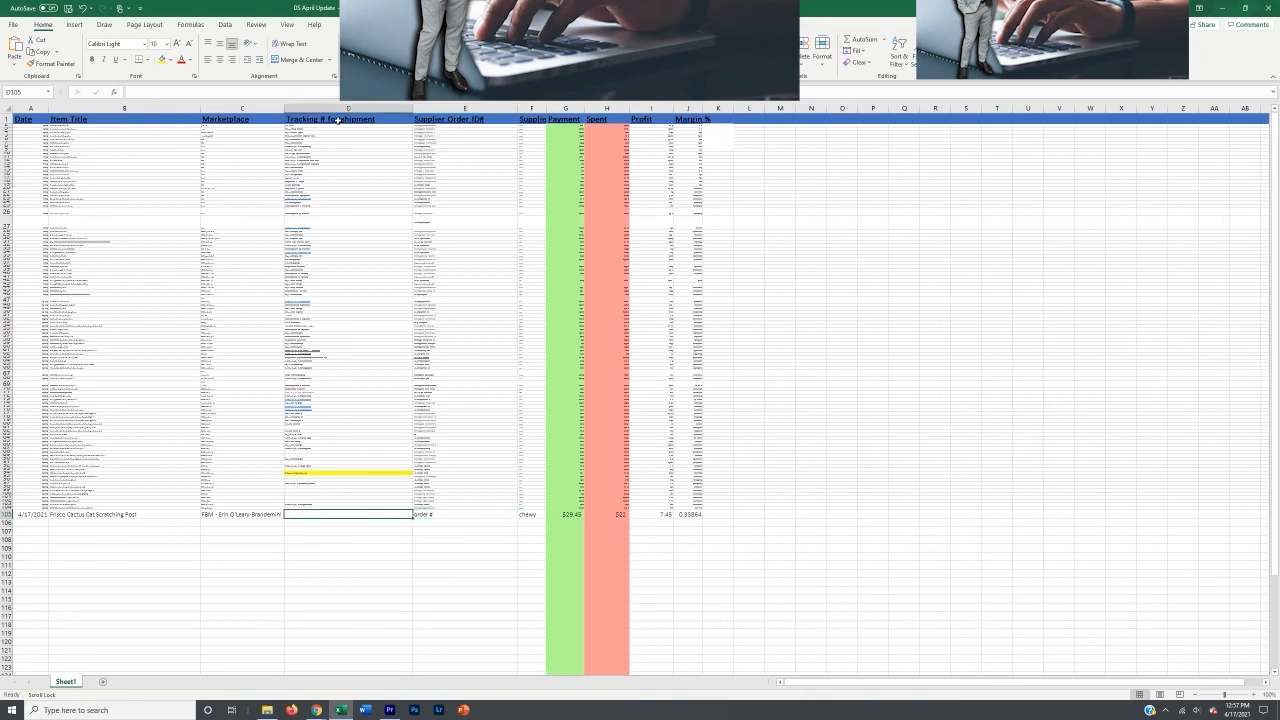
pyautogui.moveTo(332, 514)
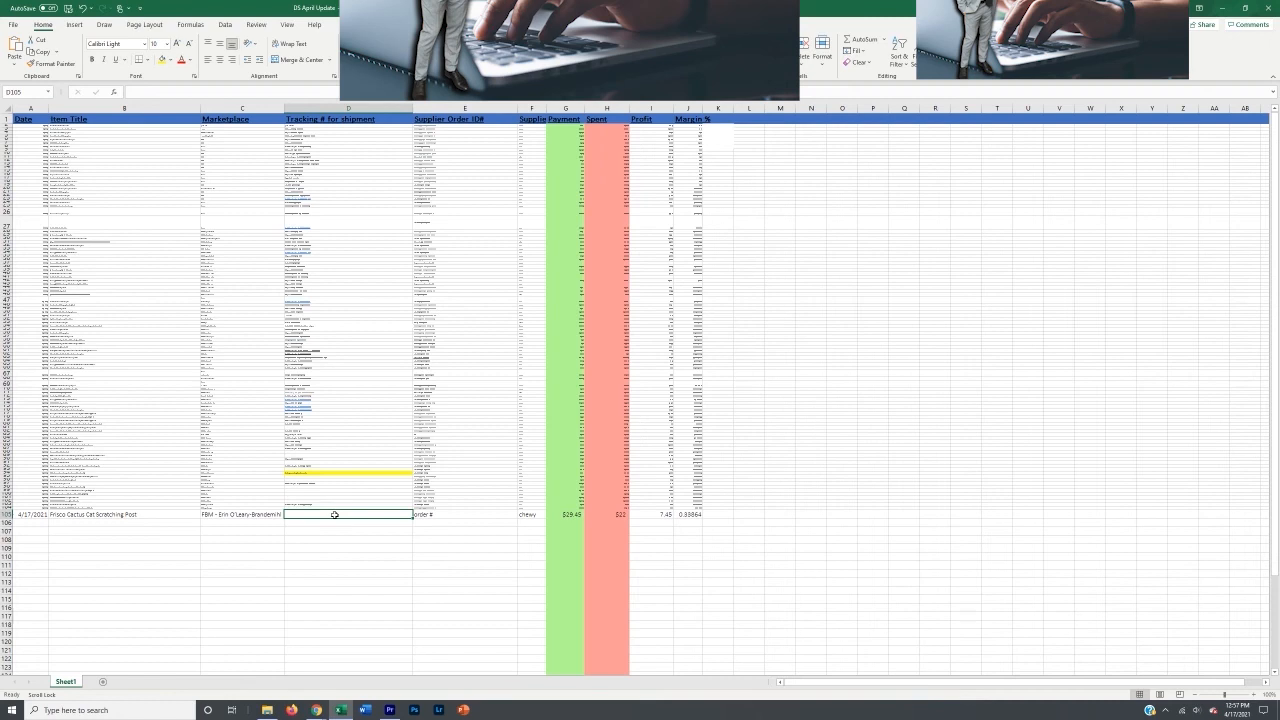
pyautogui.moveTo(316, 708)
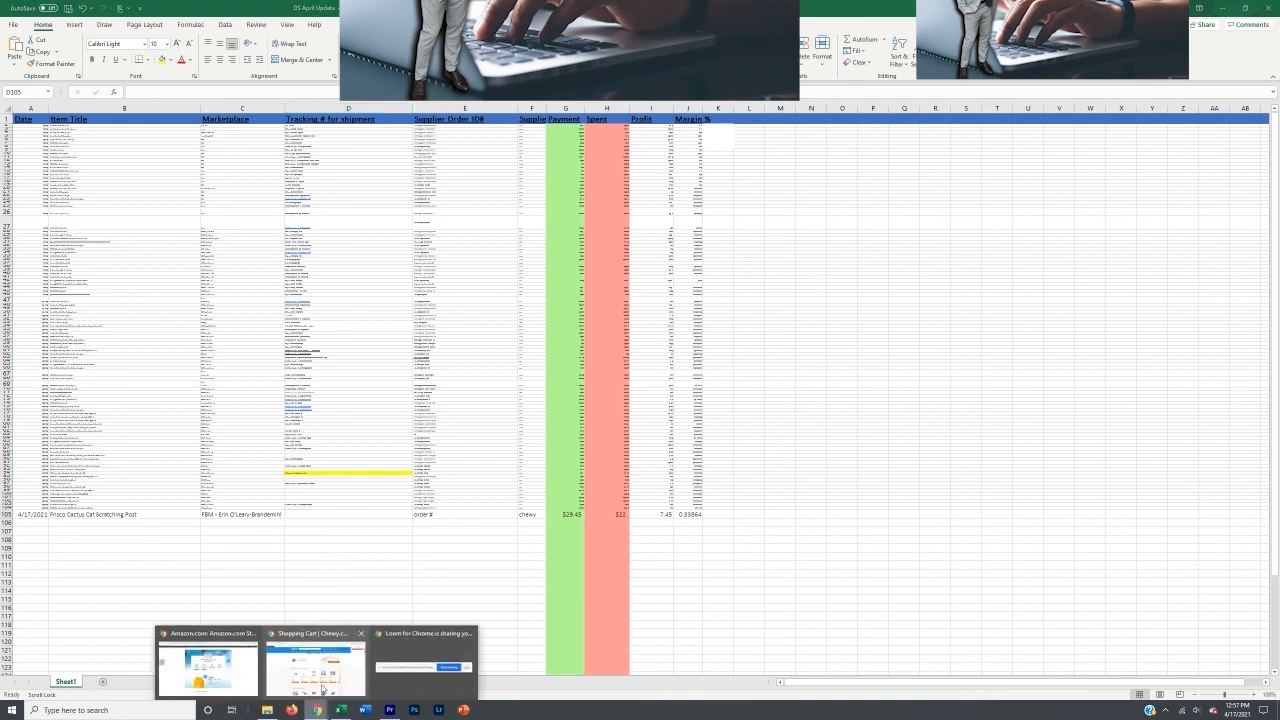
# - Mark the Marketplace order as shipped with USPS as carrier, ready for a tracking number, then return to the Chewy cart
pyautogui.click(314, 668)
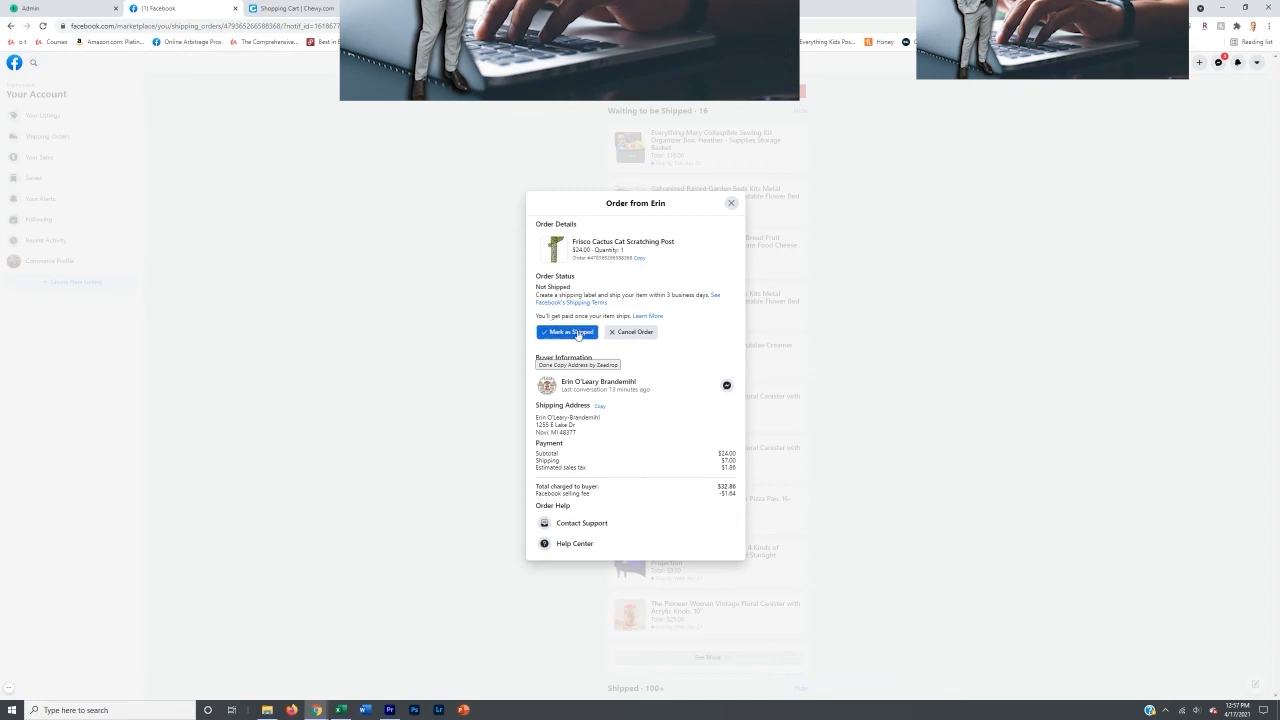
pyautogui.click(568, 332)
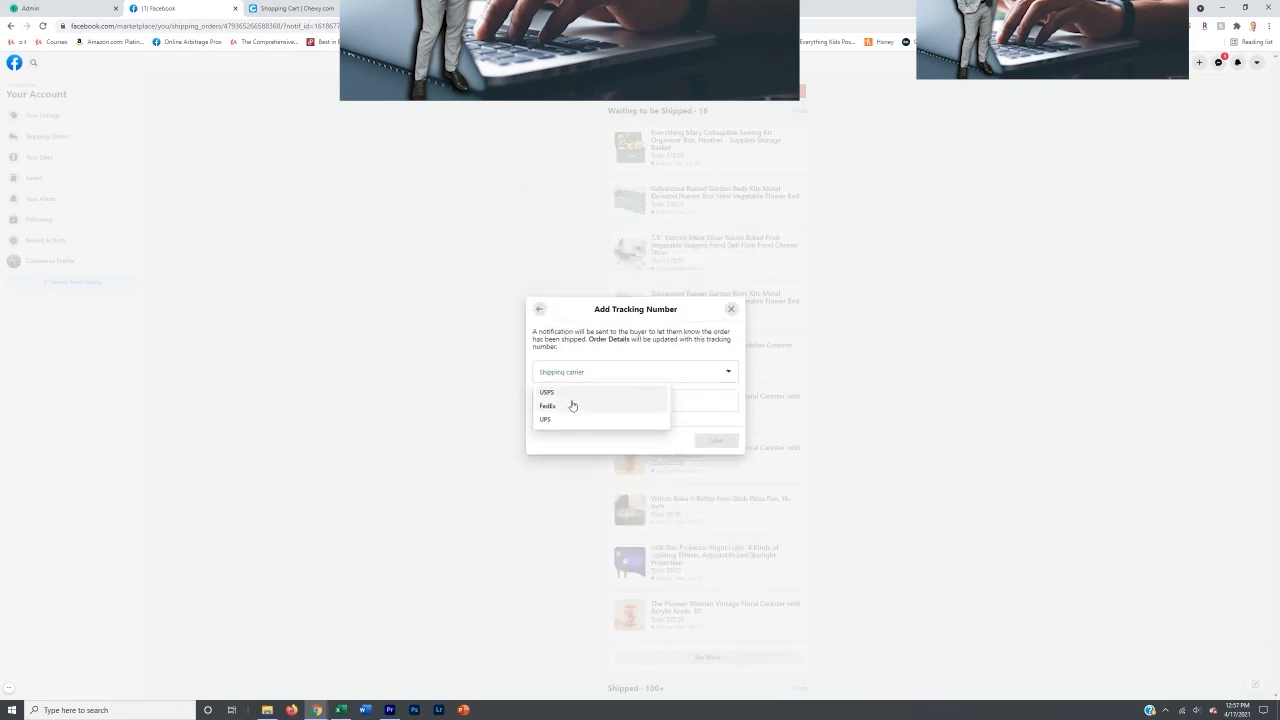
pyautogui.click(546, 392)
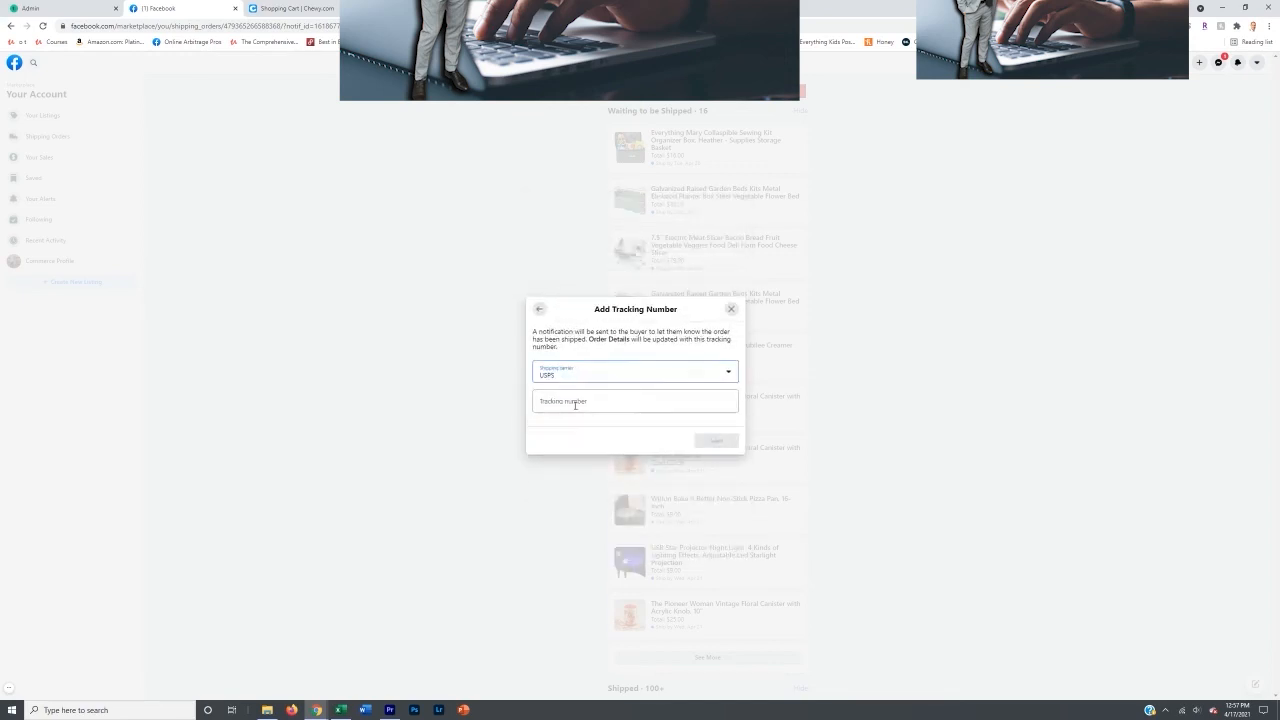
pyautogui.click(636, 400)
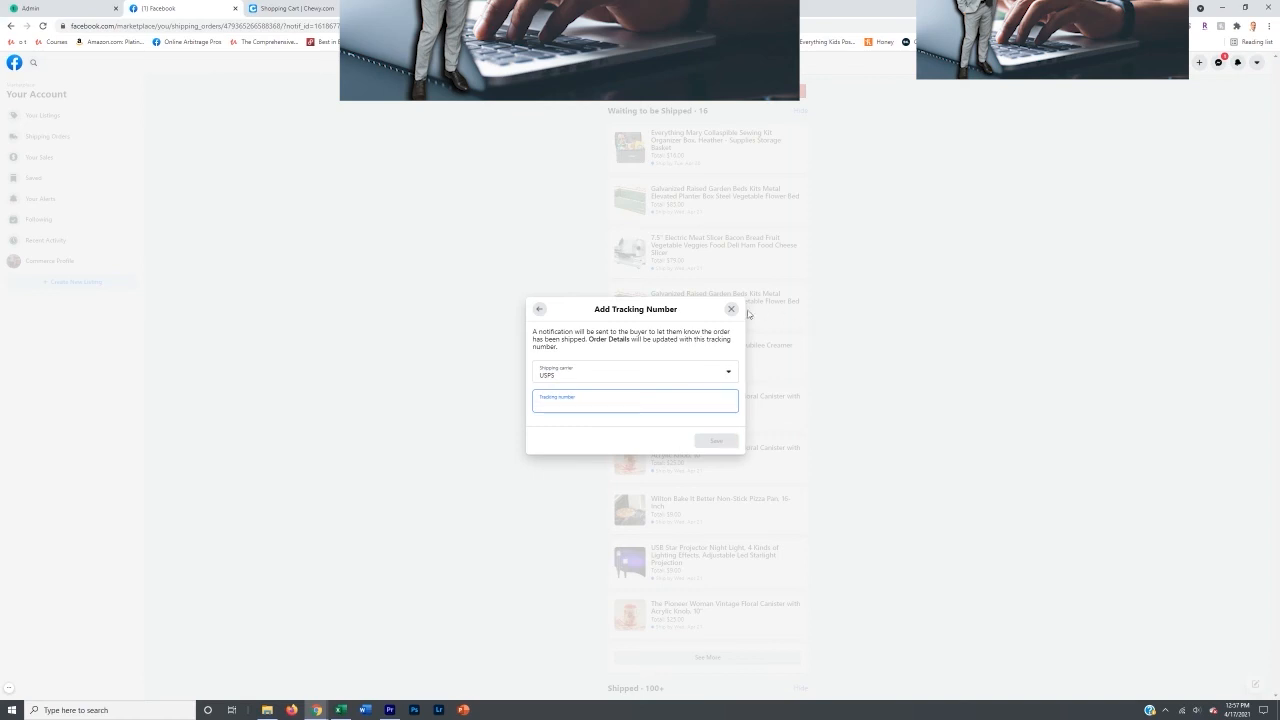
pyautogui.click(290, 8)
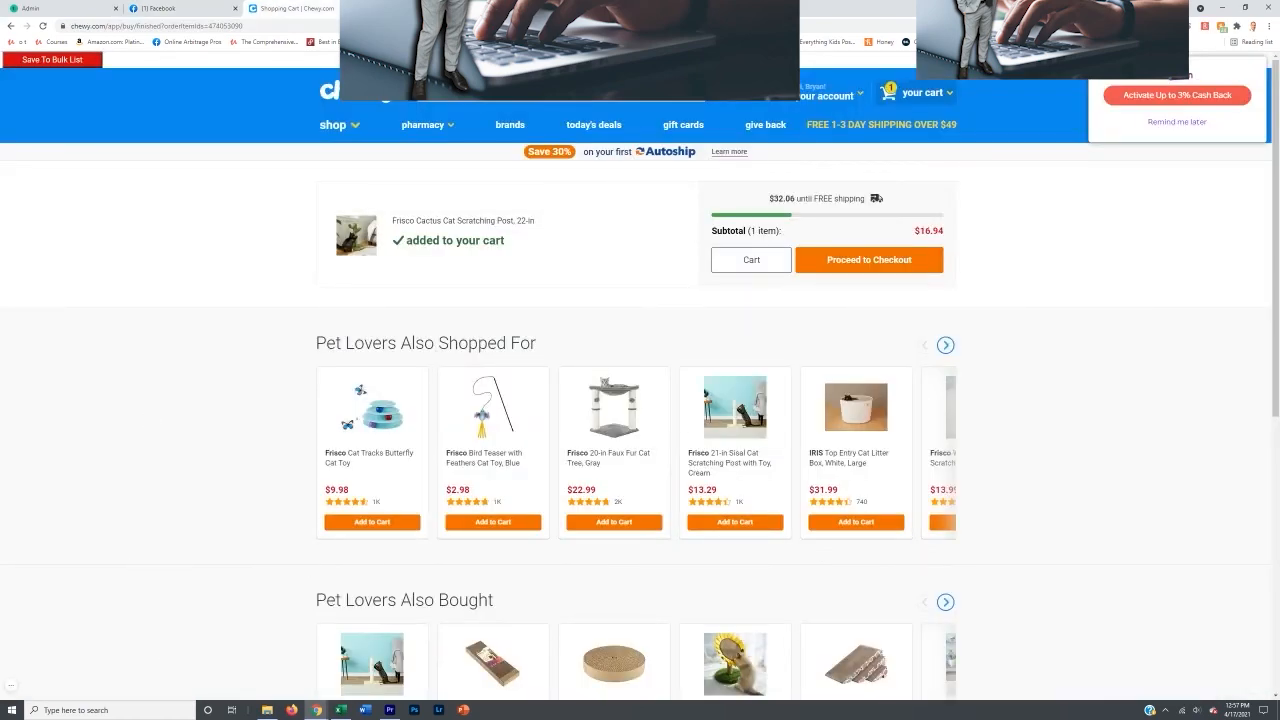
pyautogui.click(340, 710)
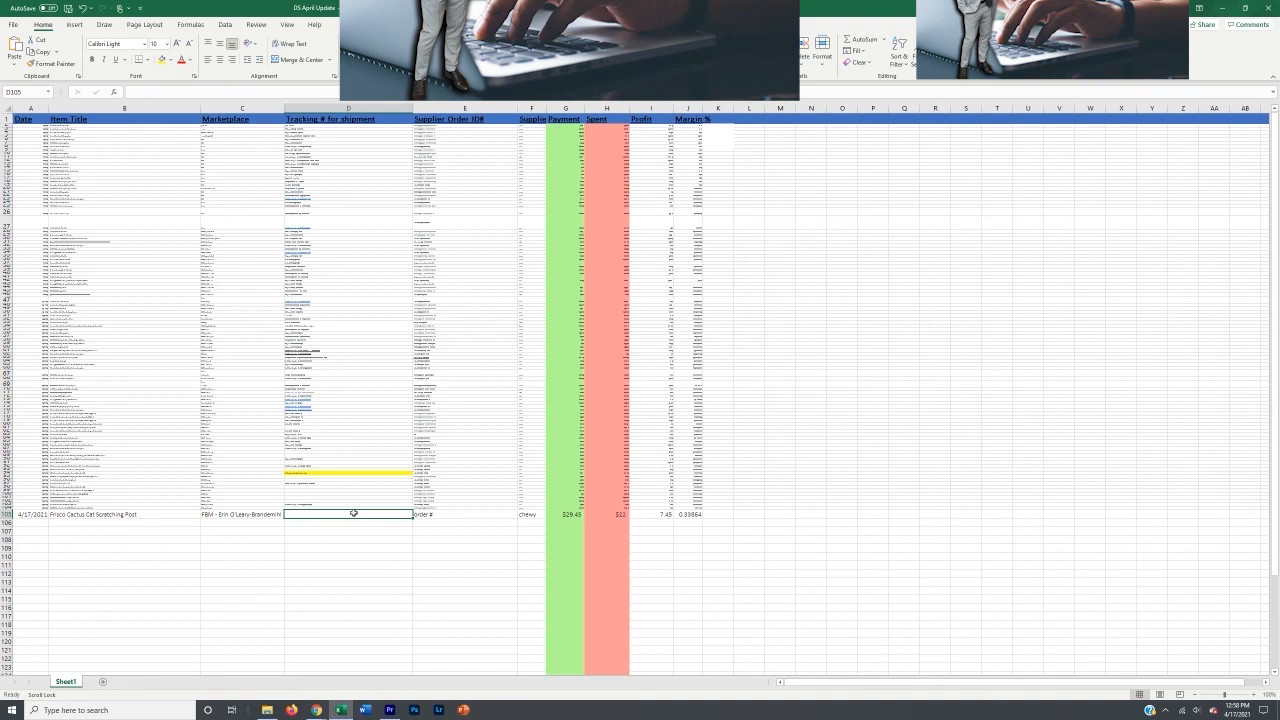
pyautogui.moveTo(472, 512)
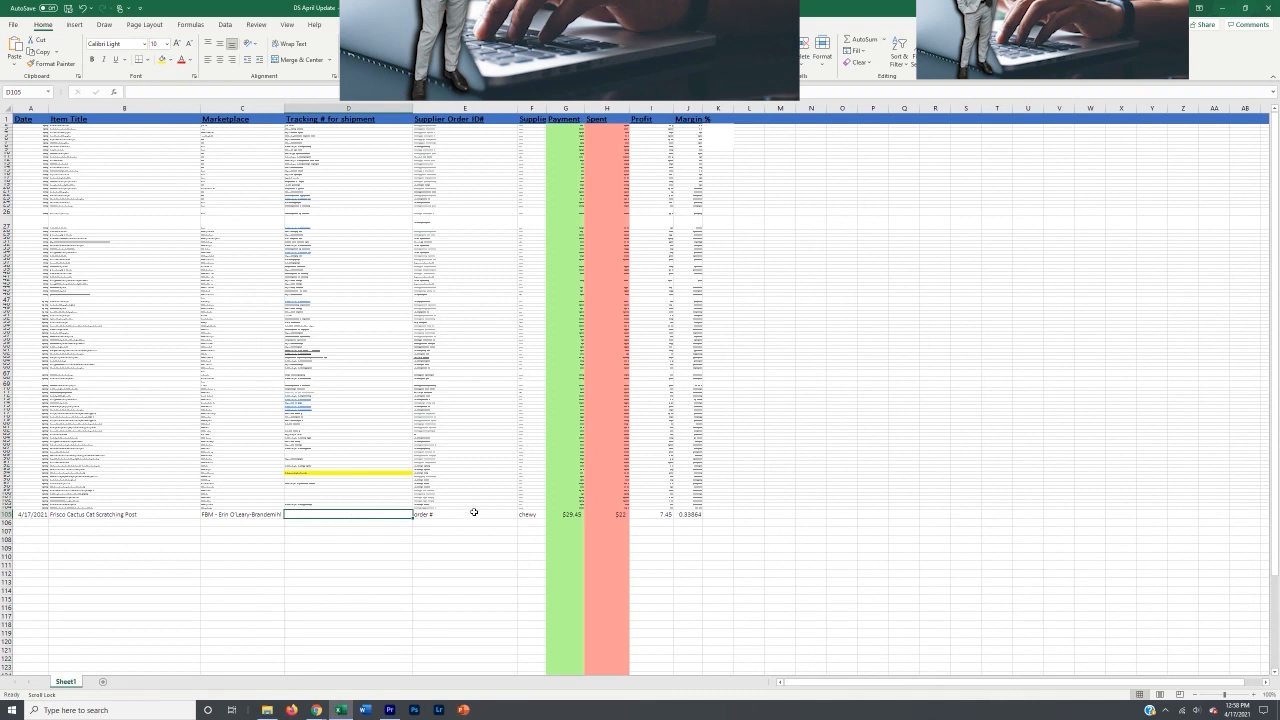
pyautogui.moveTo(82, 384)
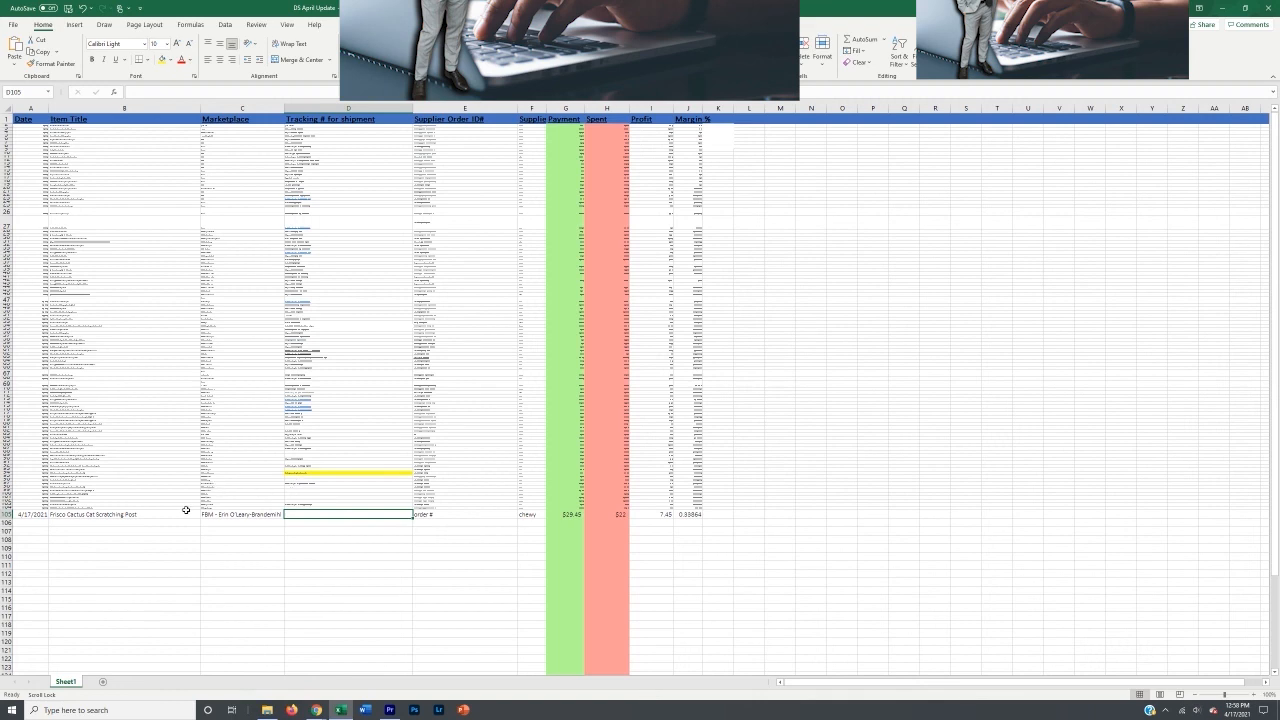
pyautogui.moveTo(534, 516)
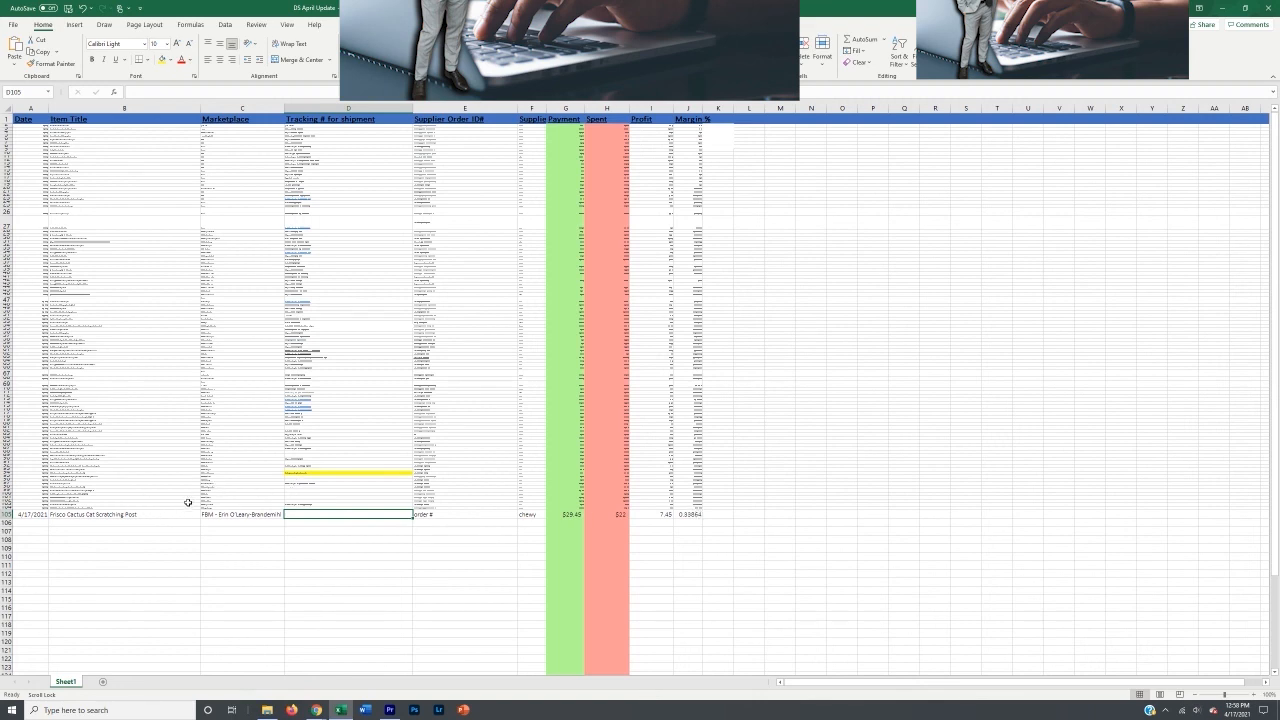
pyautogui.click(124, 514)
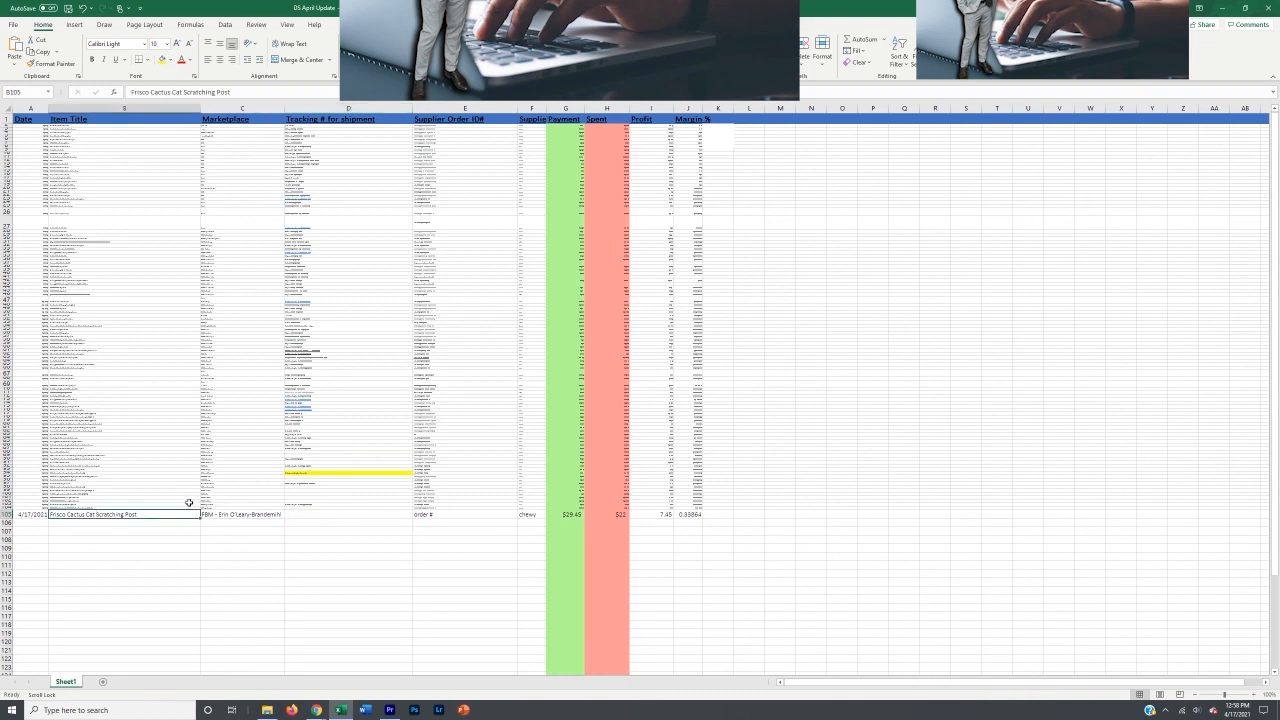
pyautogui.moveTo(160, 516)
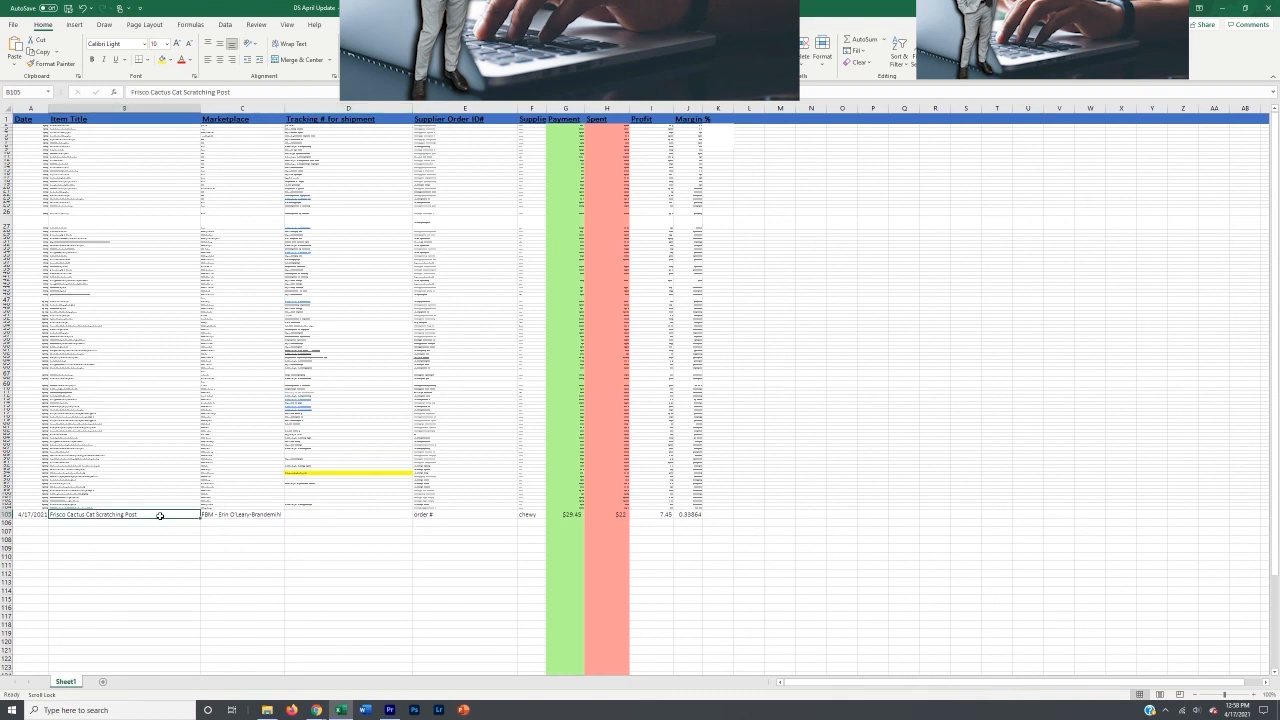